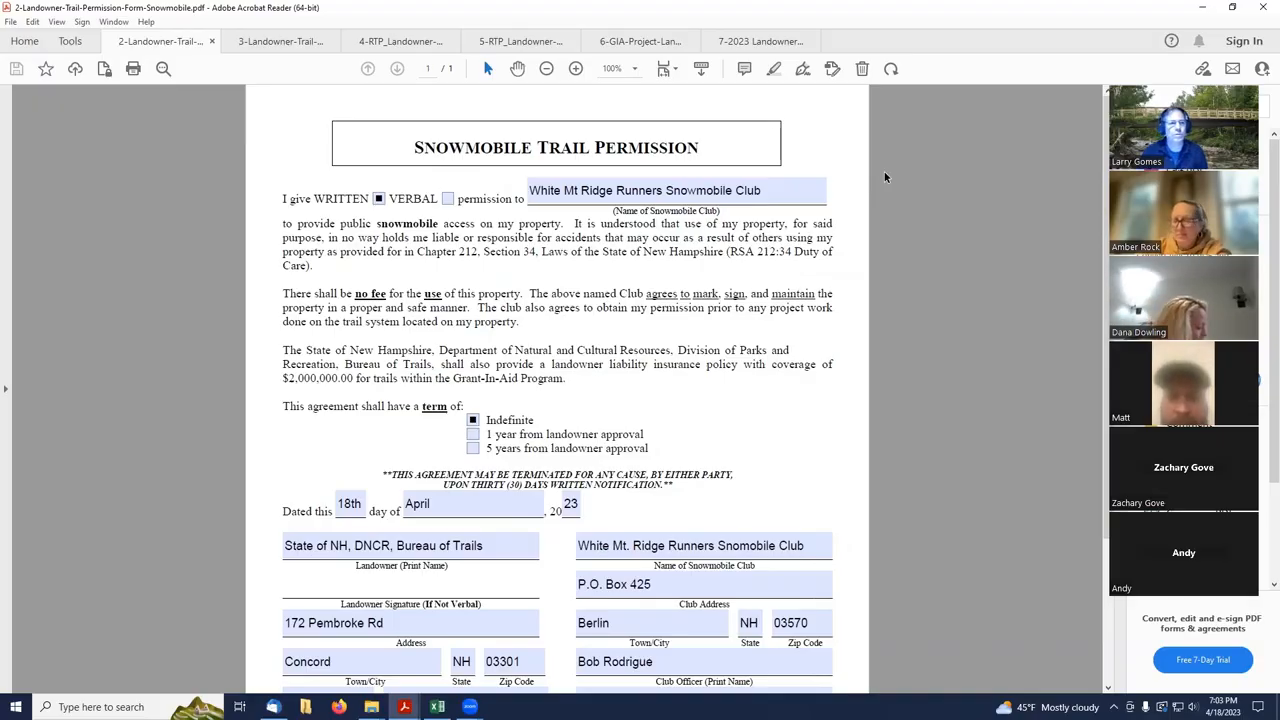
pyautogui.moveTo(848, 192)
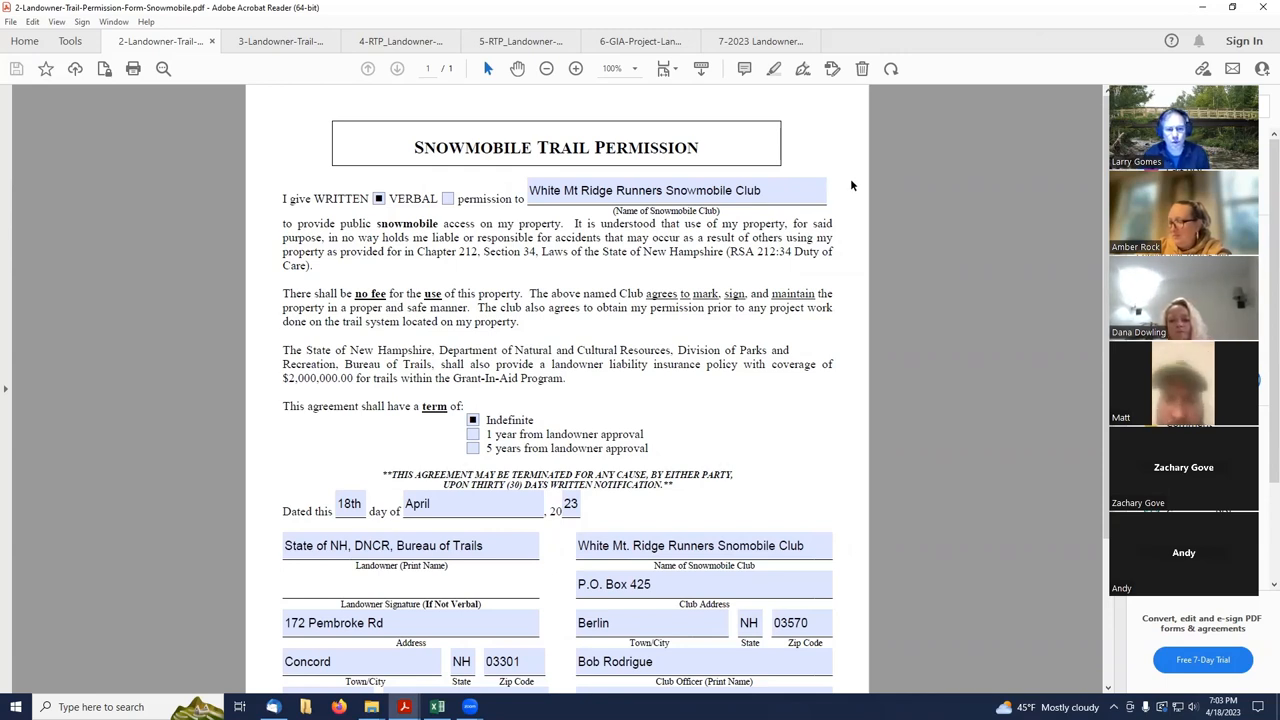
pyautogui.moveTo(850, 192)
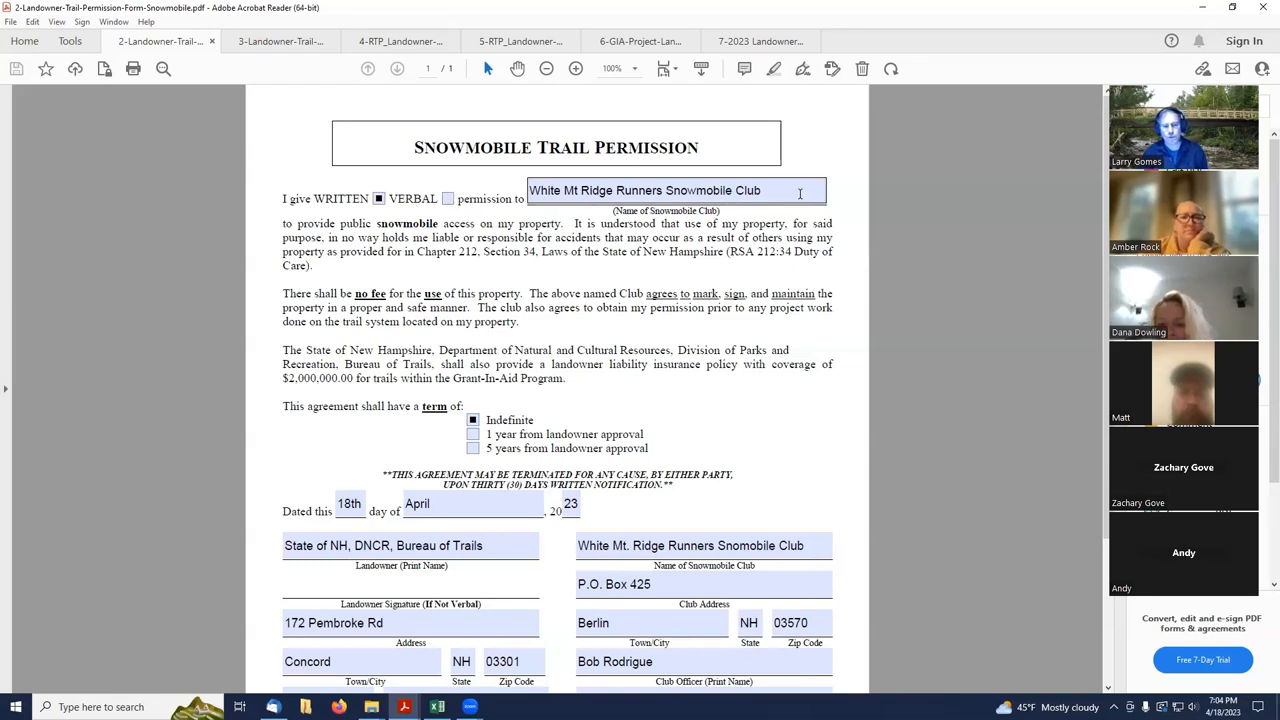
pyautogui.moveTo(448, 198)
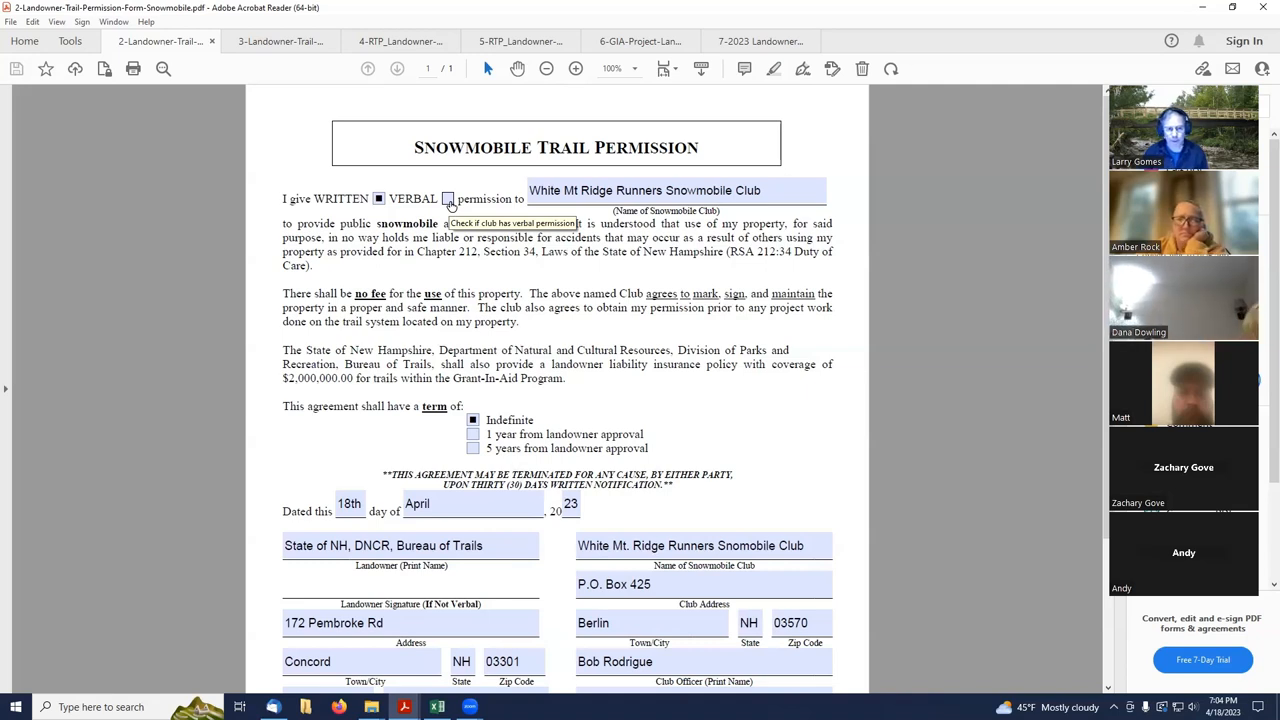
pyautogui.moveTo(448, 198)
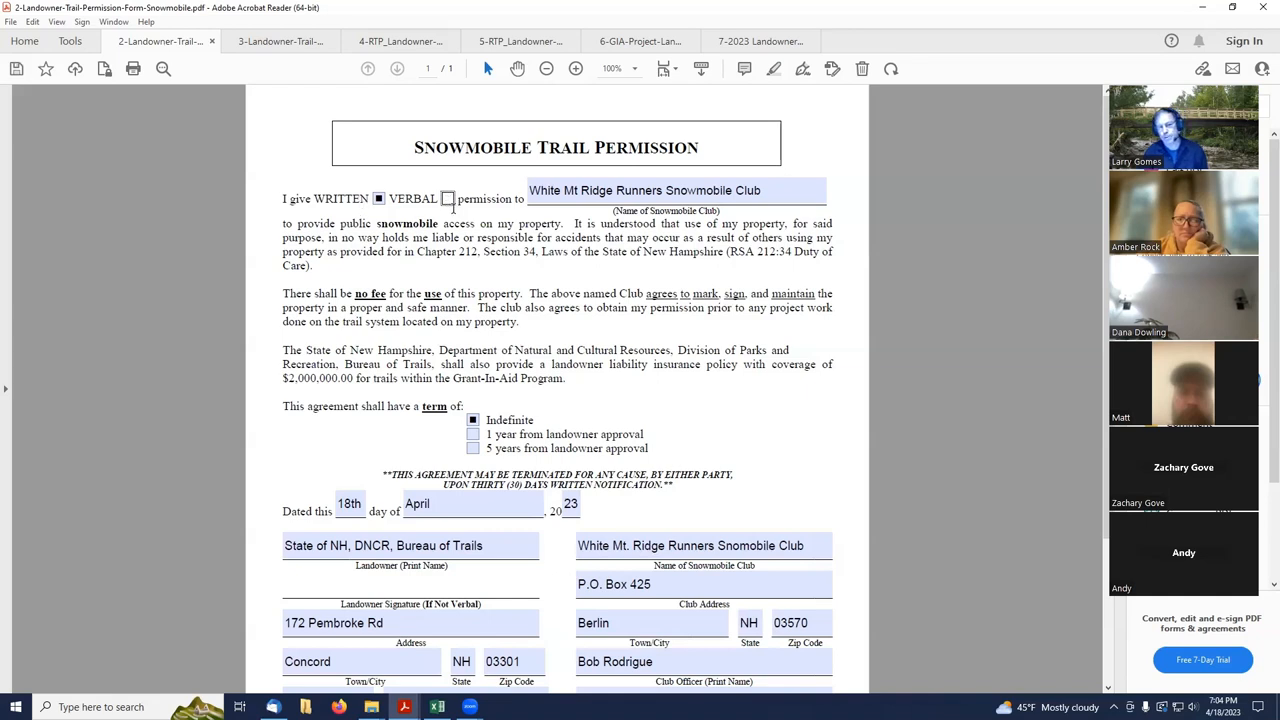
pyautogui.moveTo(448, 198)
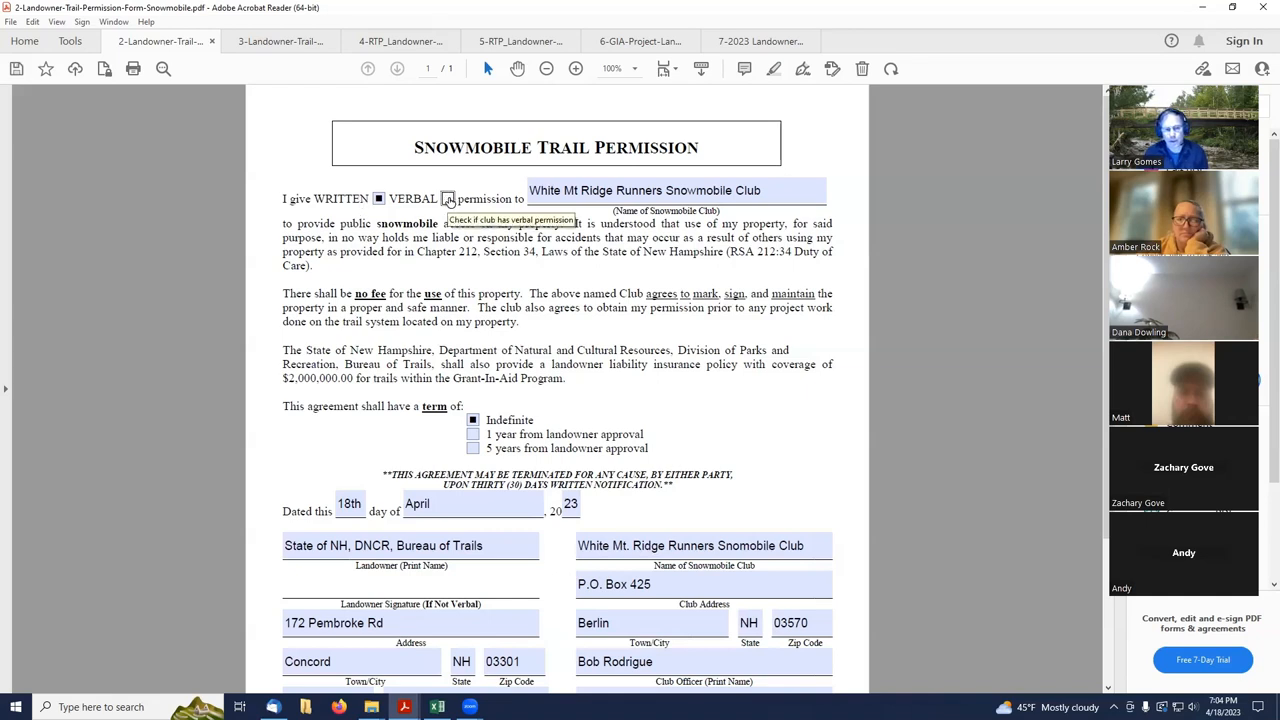
pyautogui.moveTo(614, 500)
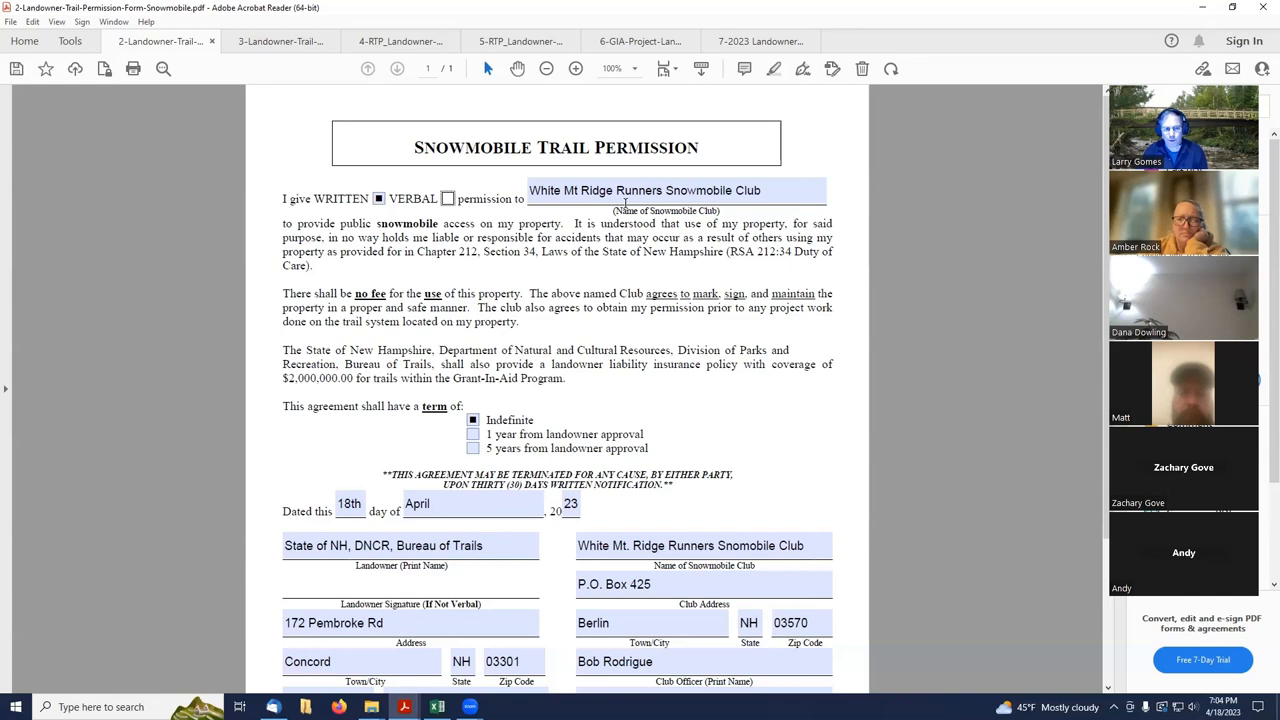
pyautogui.moveTo(476, 180)
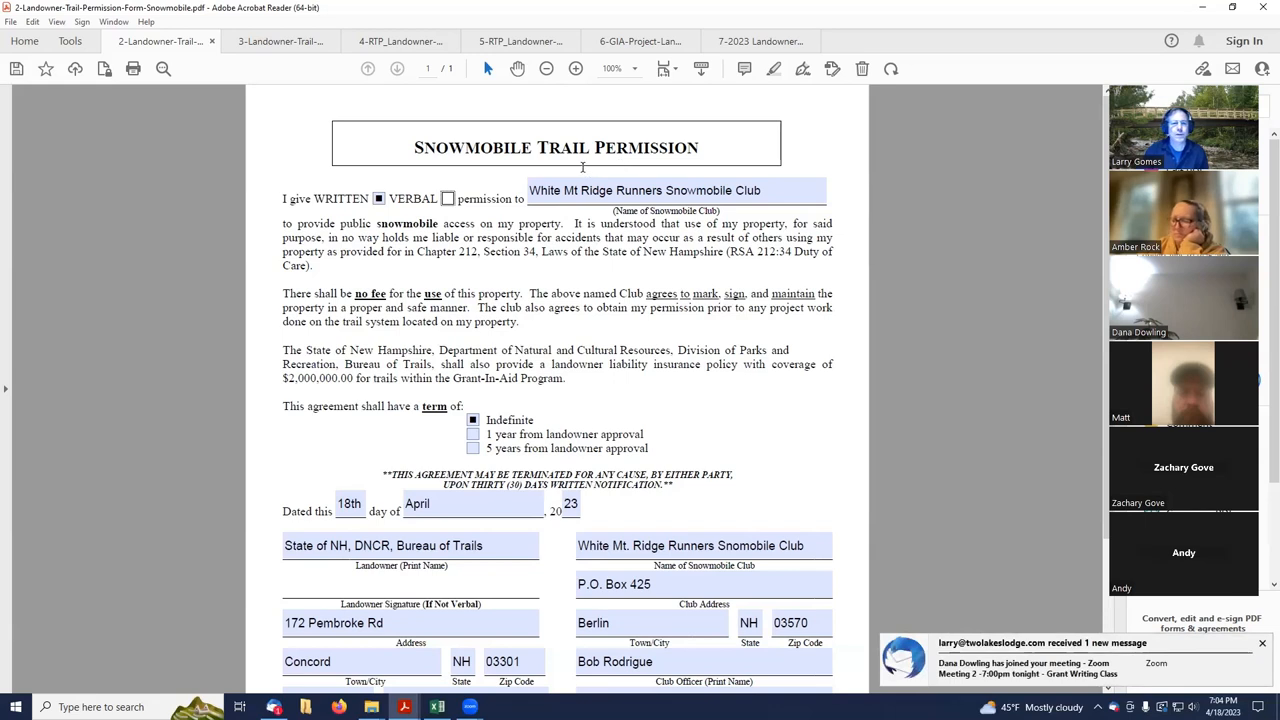
# Review the snowmobile form's club name, landowner name and landowner town entries.
pyautogui.click(676, 190)
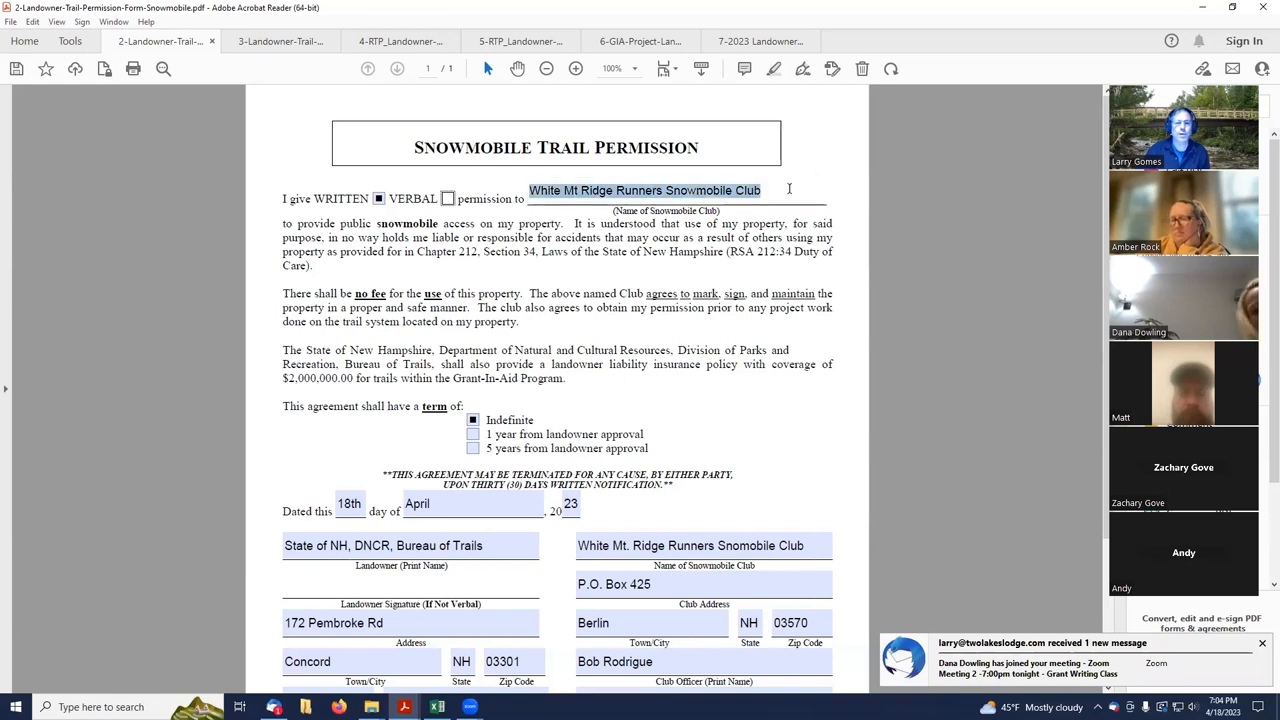
pyautogui.scroll(-3)
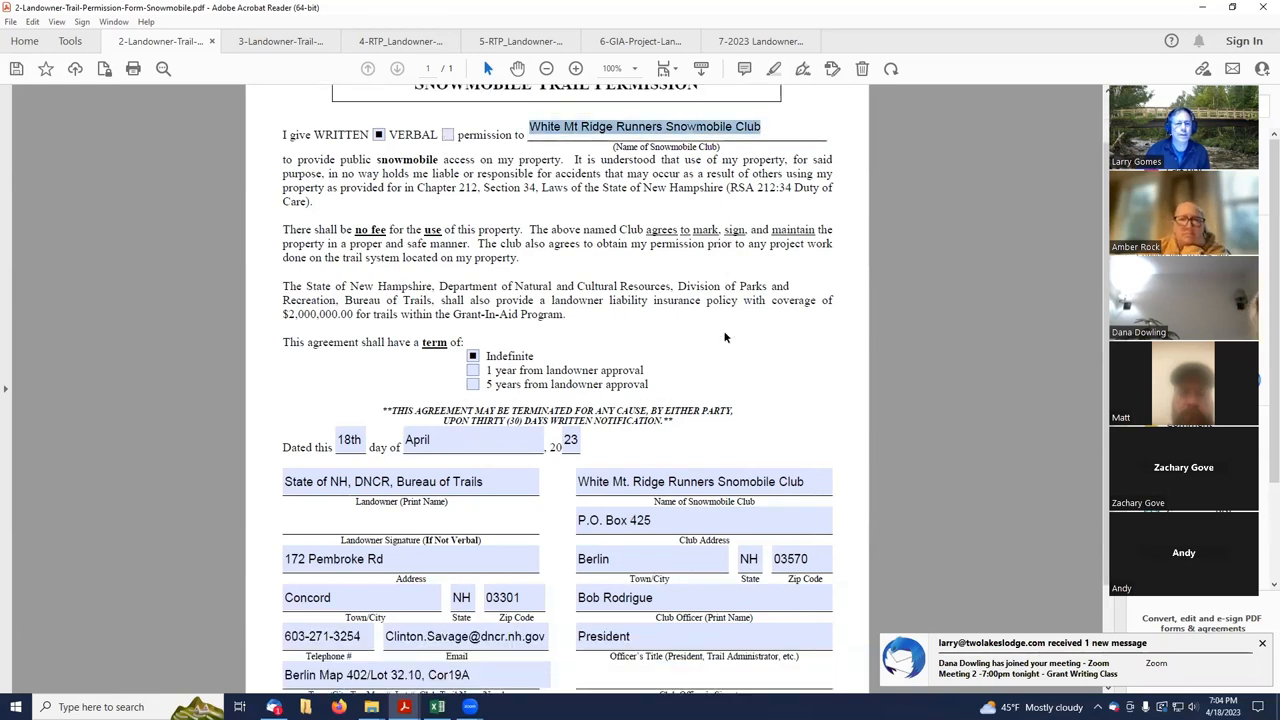
pyautogui.moveTo(472, 356)
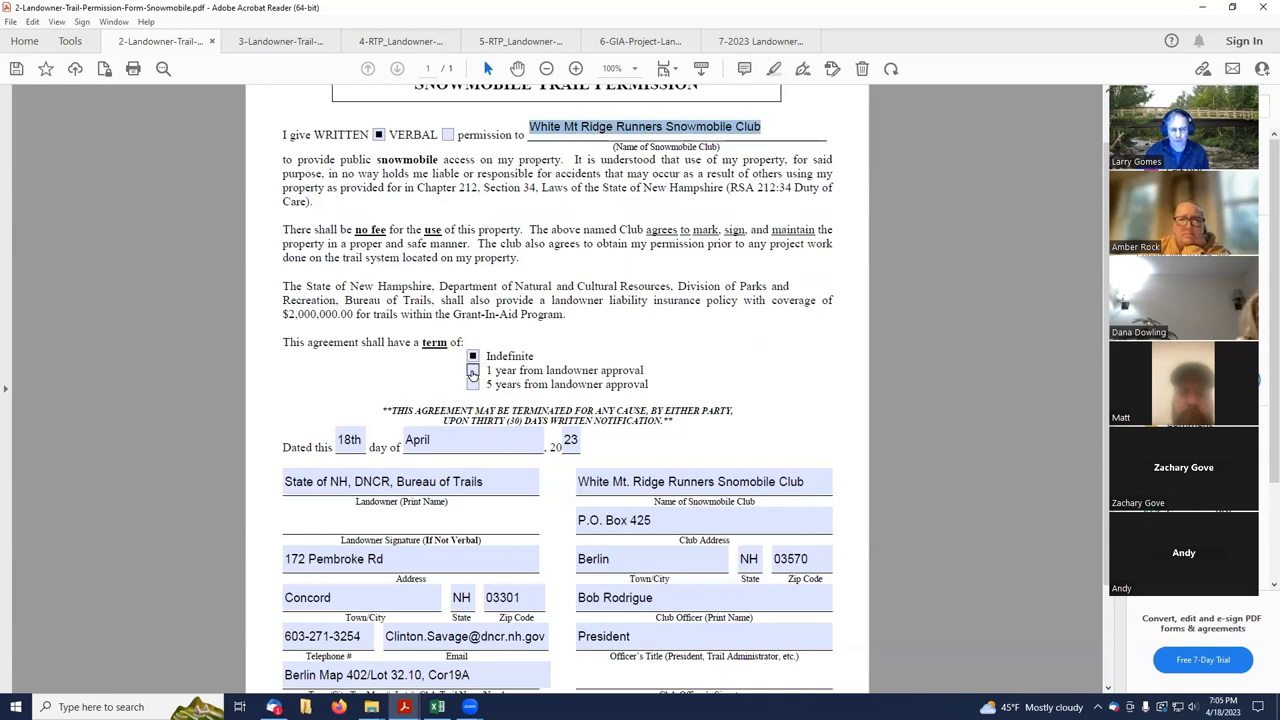
pyautogui.moveTo(472, 370)
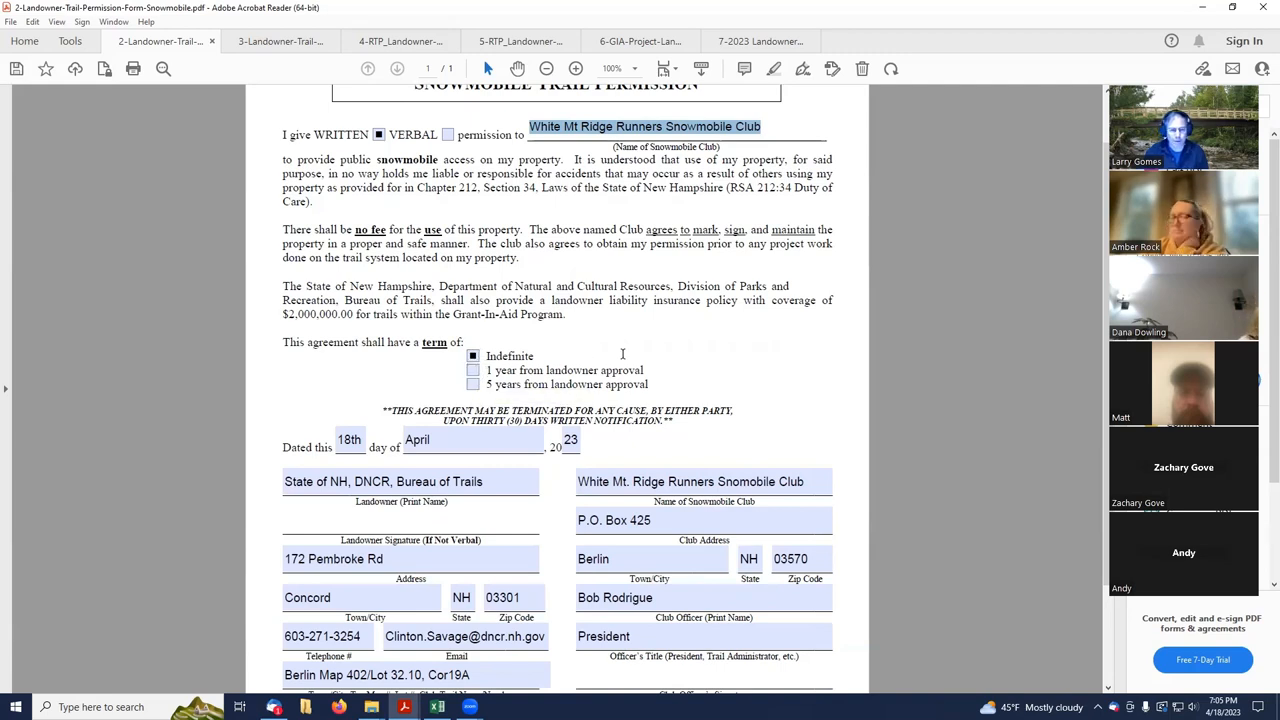
pyautogui.scroll(-3)
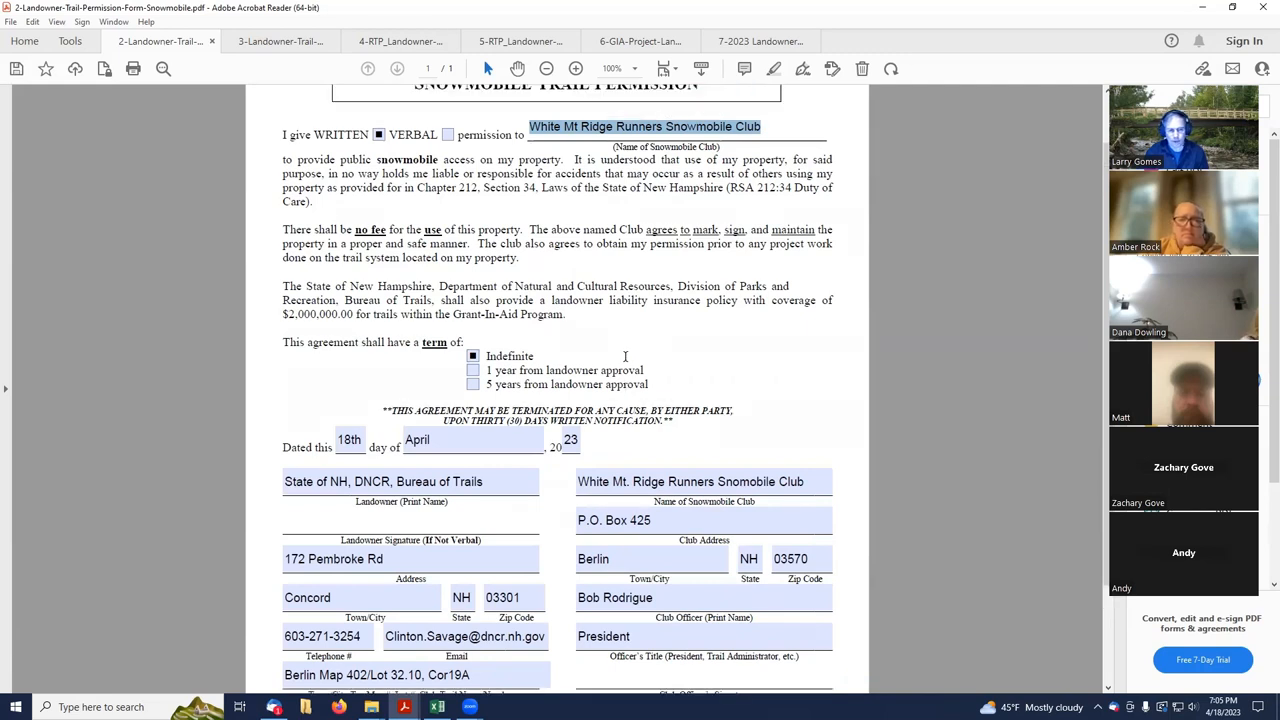
pyautogui.scroll(-3)
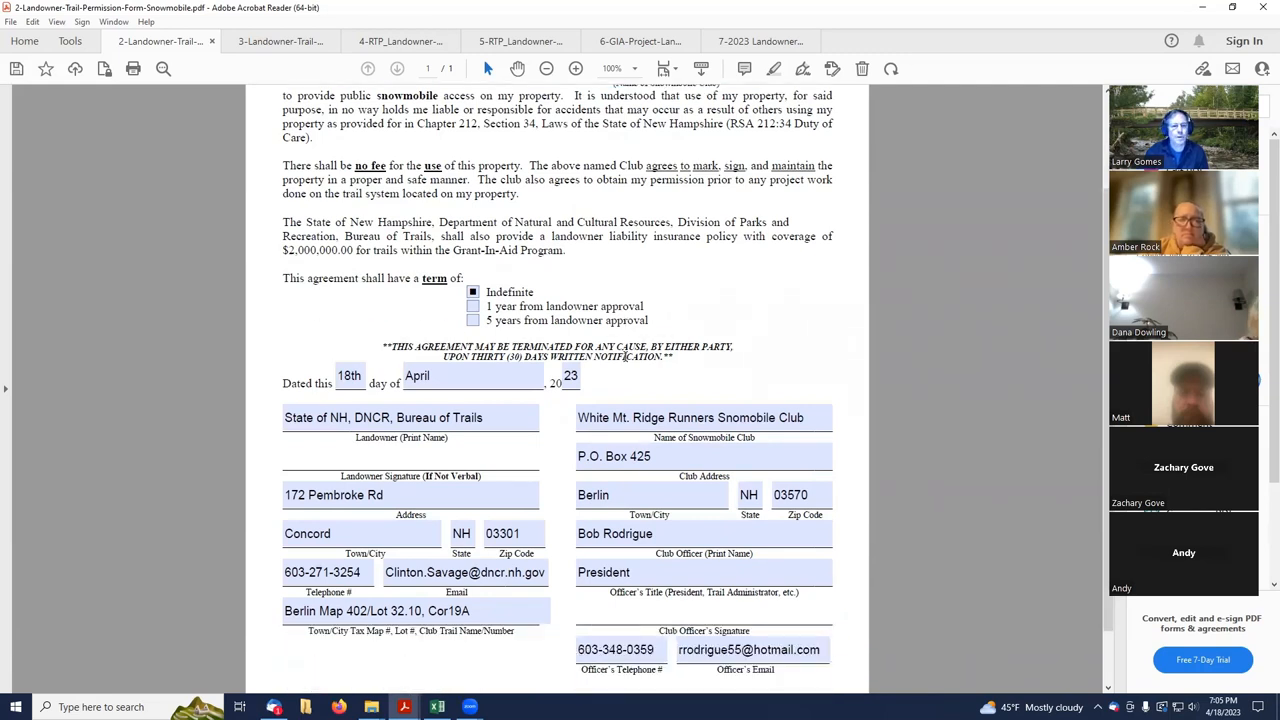
pyautogui.click(410, 418)
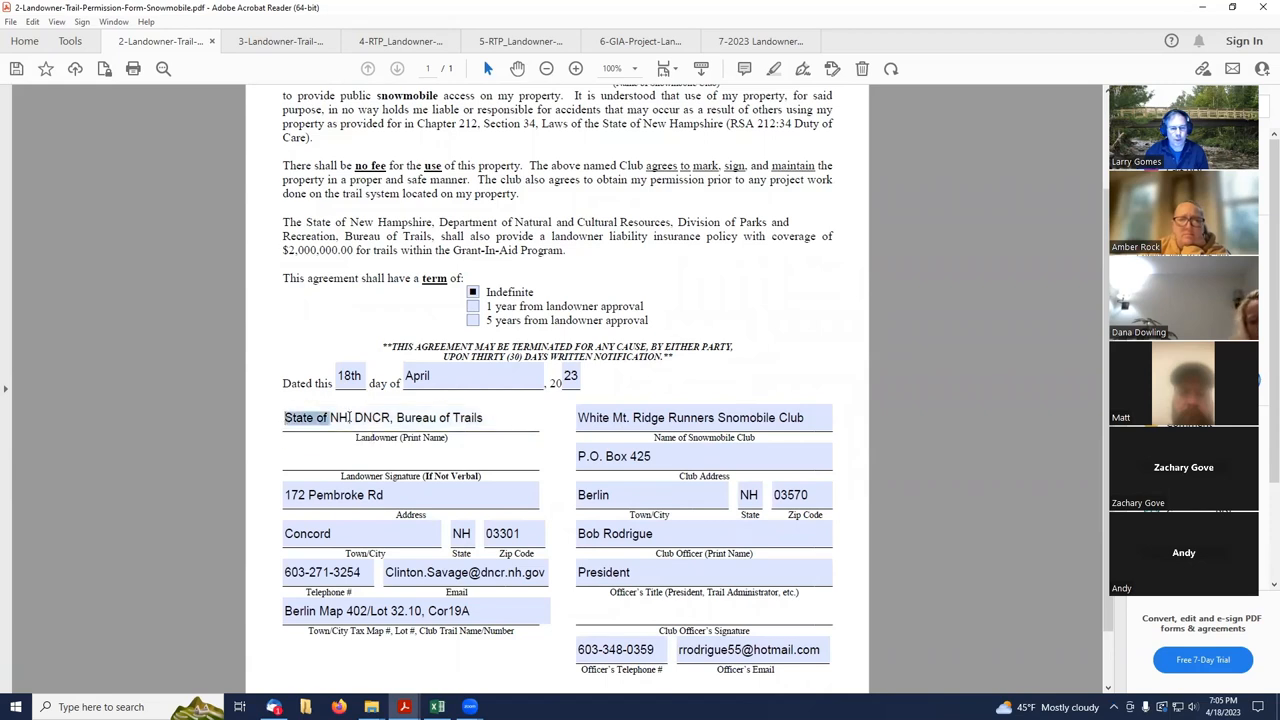
pyautogui.click(400, 496)
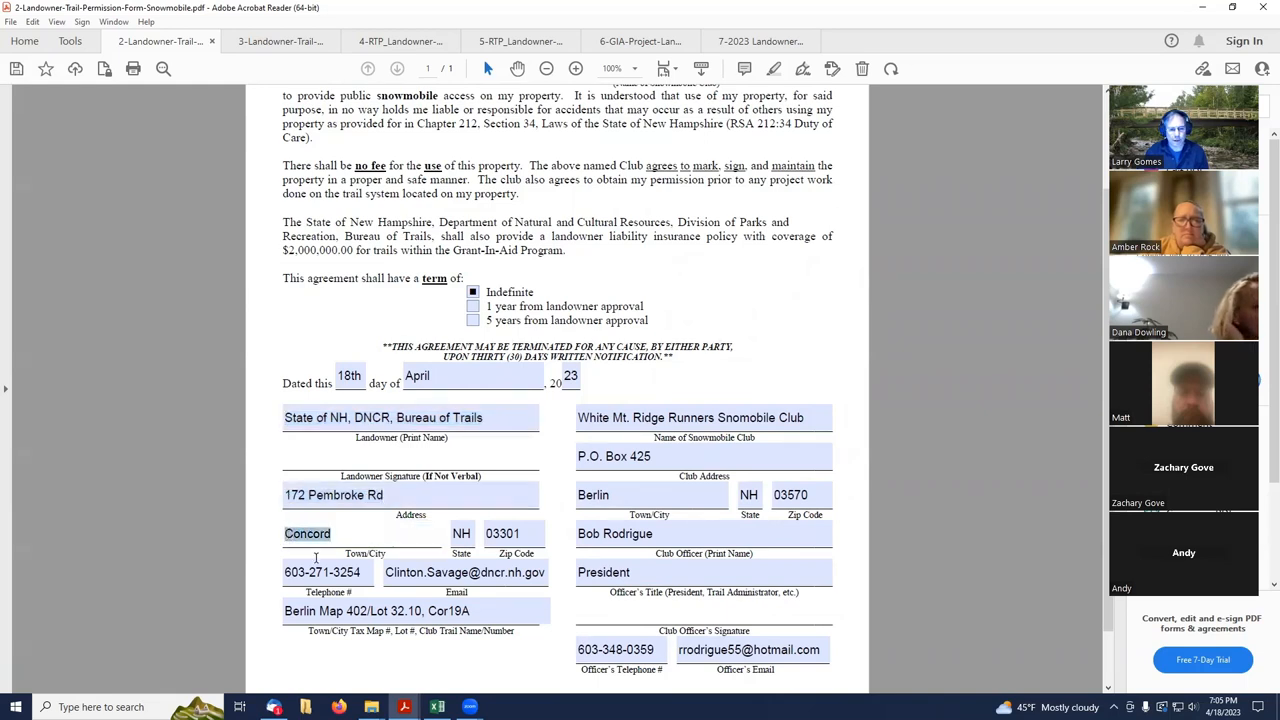
pyautogui.click(464, 572)
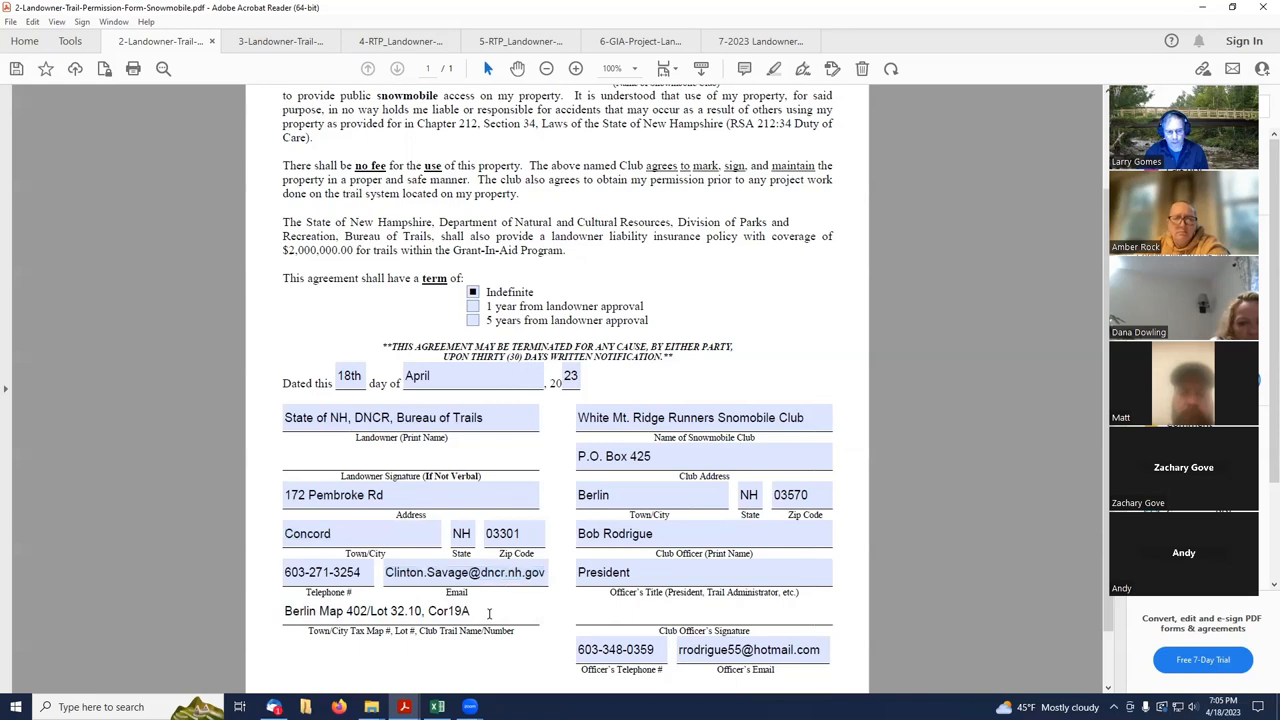
pyautogui.moveTo(488, 612)
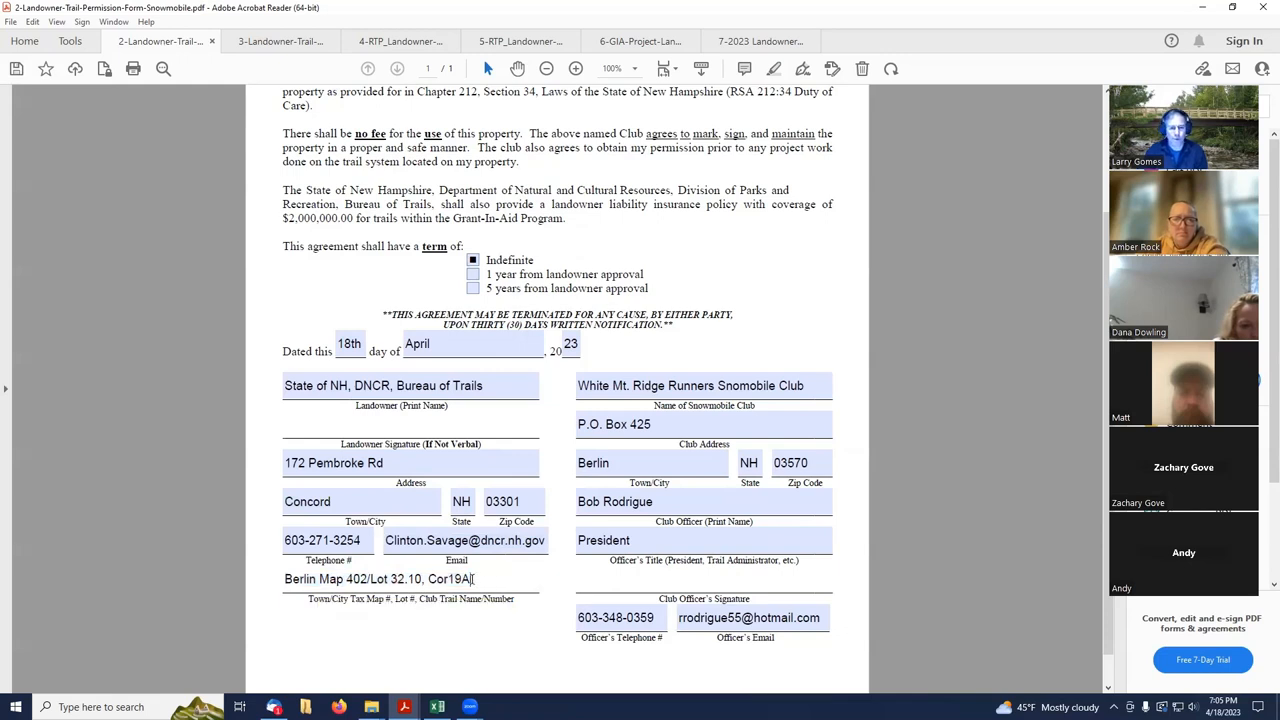
# Review the trail map name, club signature block and officer email, then switch to the OHRV form.
pyautogui.doubleClick(448, 580)
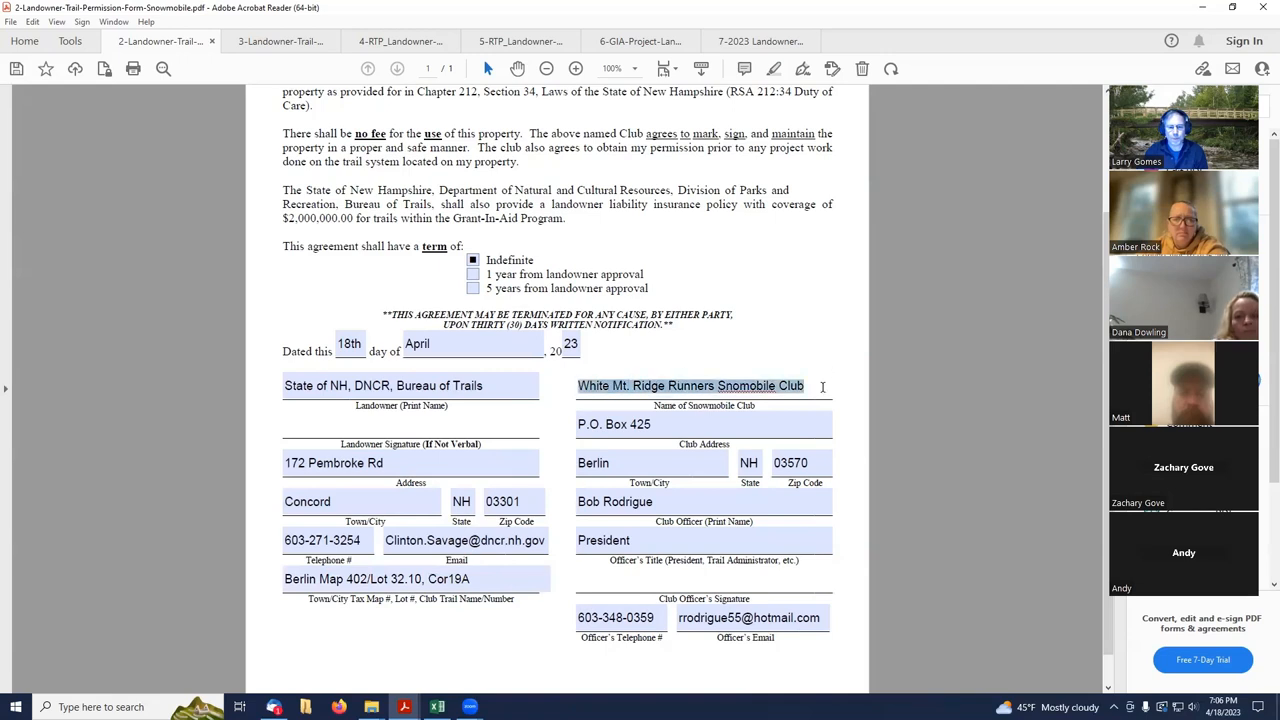
pyautogui.click(704, 424)
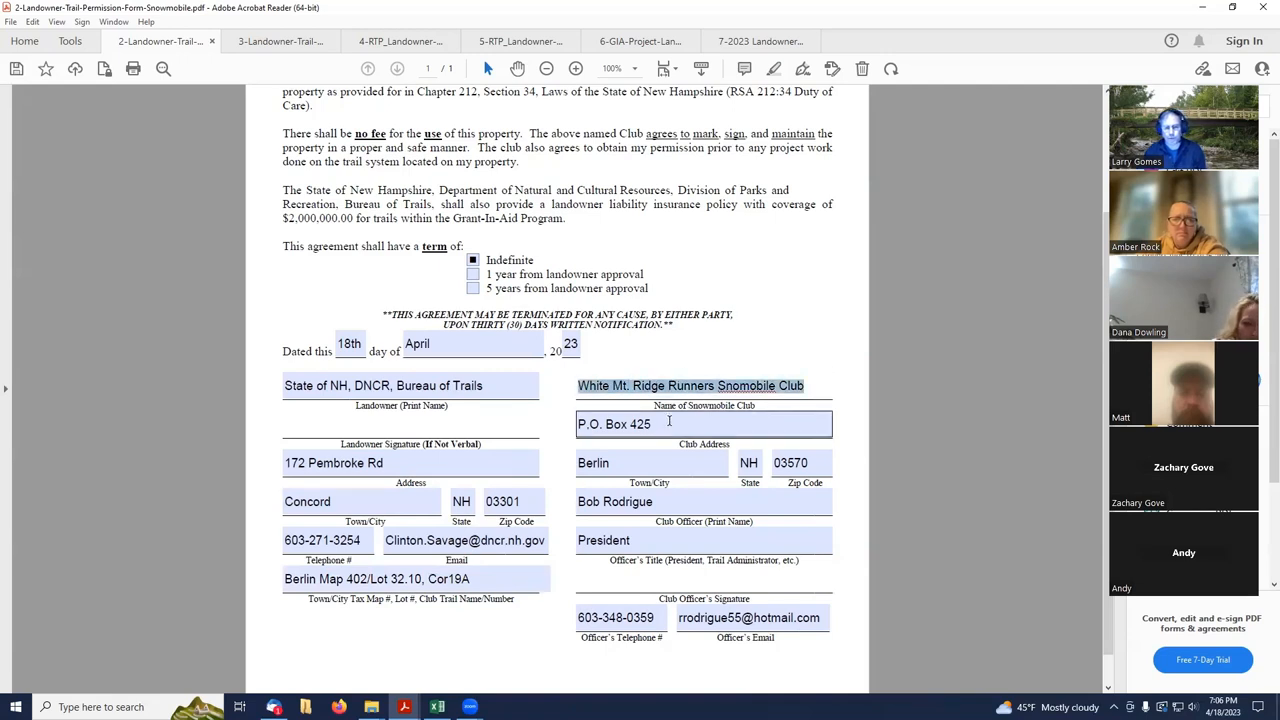
pyautogui.click(704, 500)
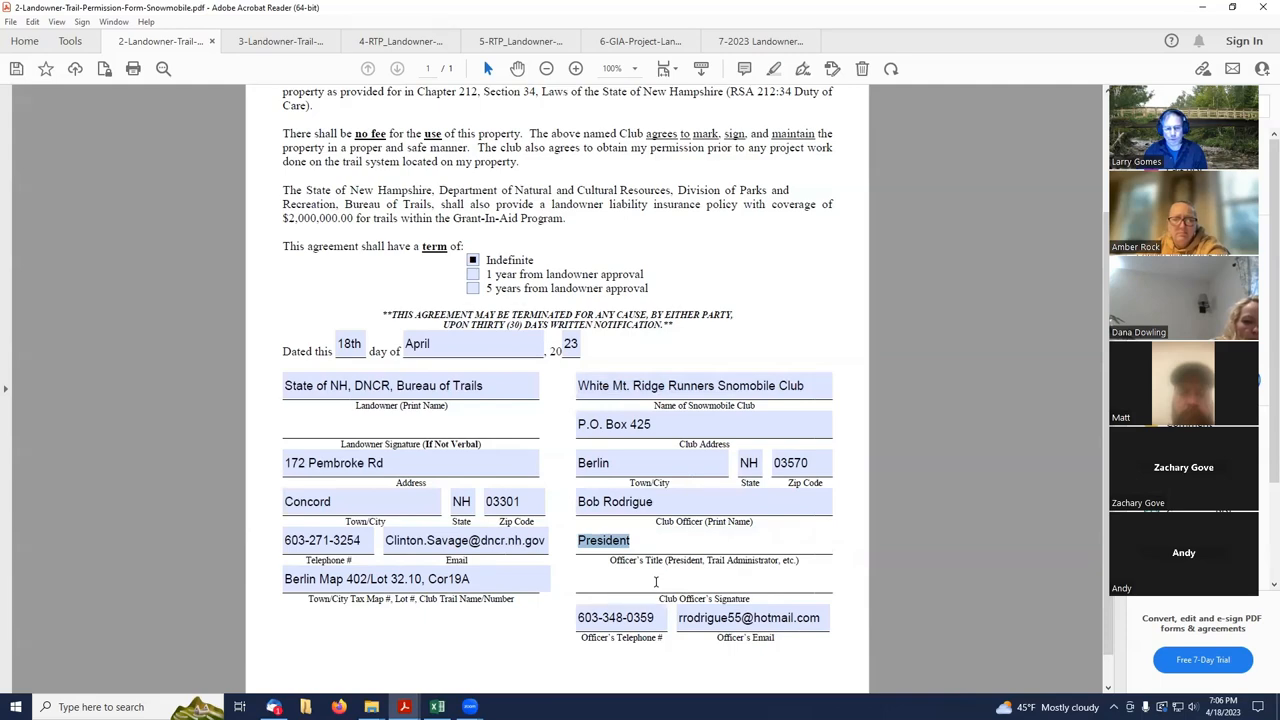
pyautogui.scroll(3)
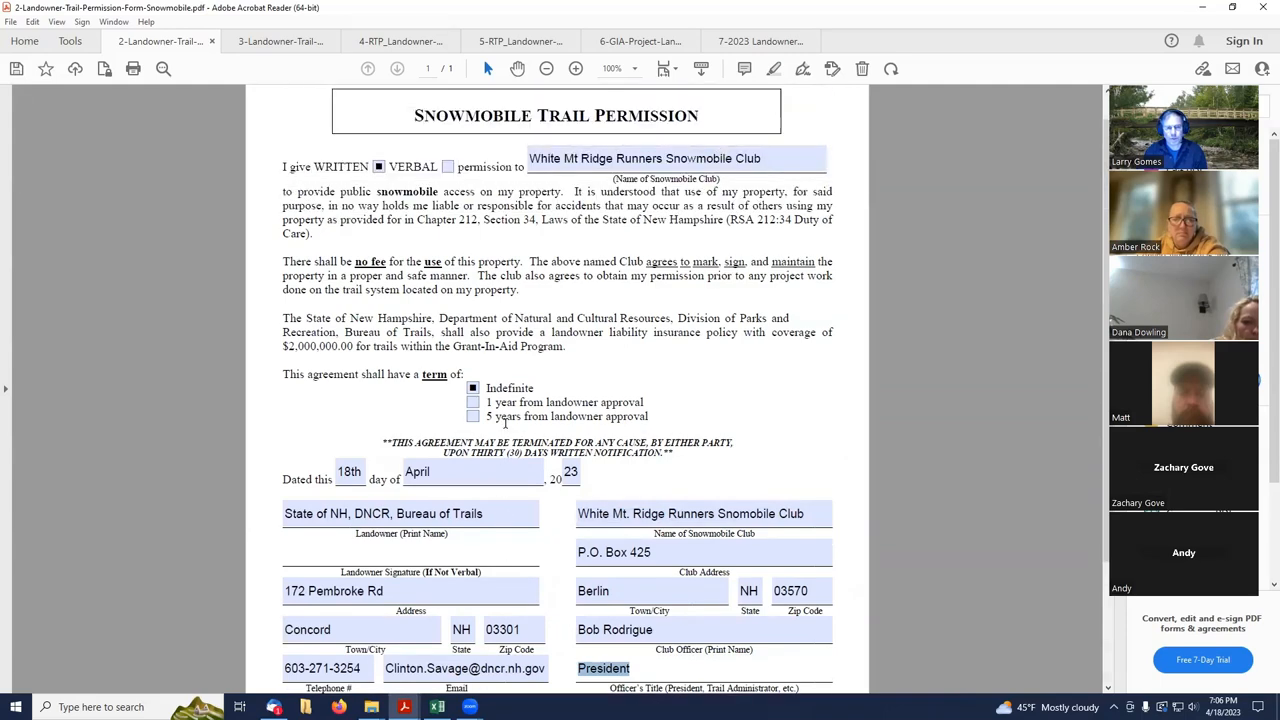
pyautogui.scroll(-3)
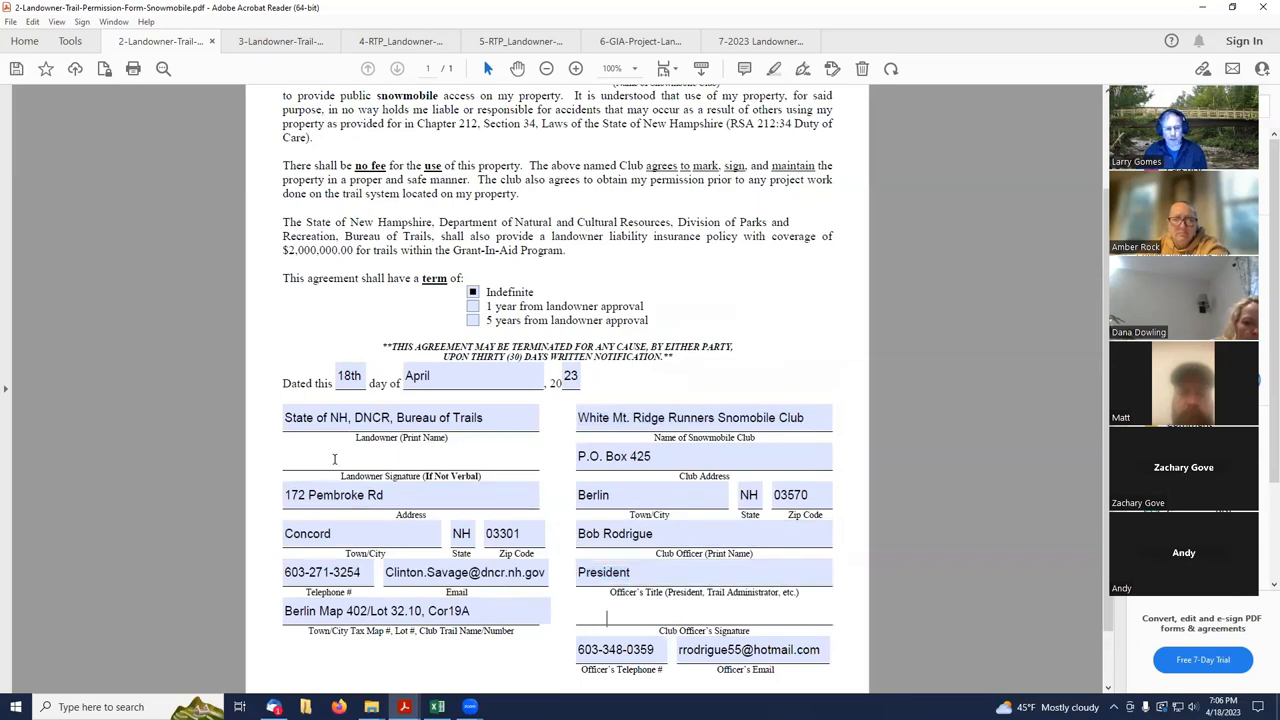
pyautogui.click(410, 460)
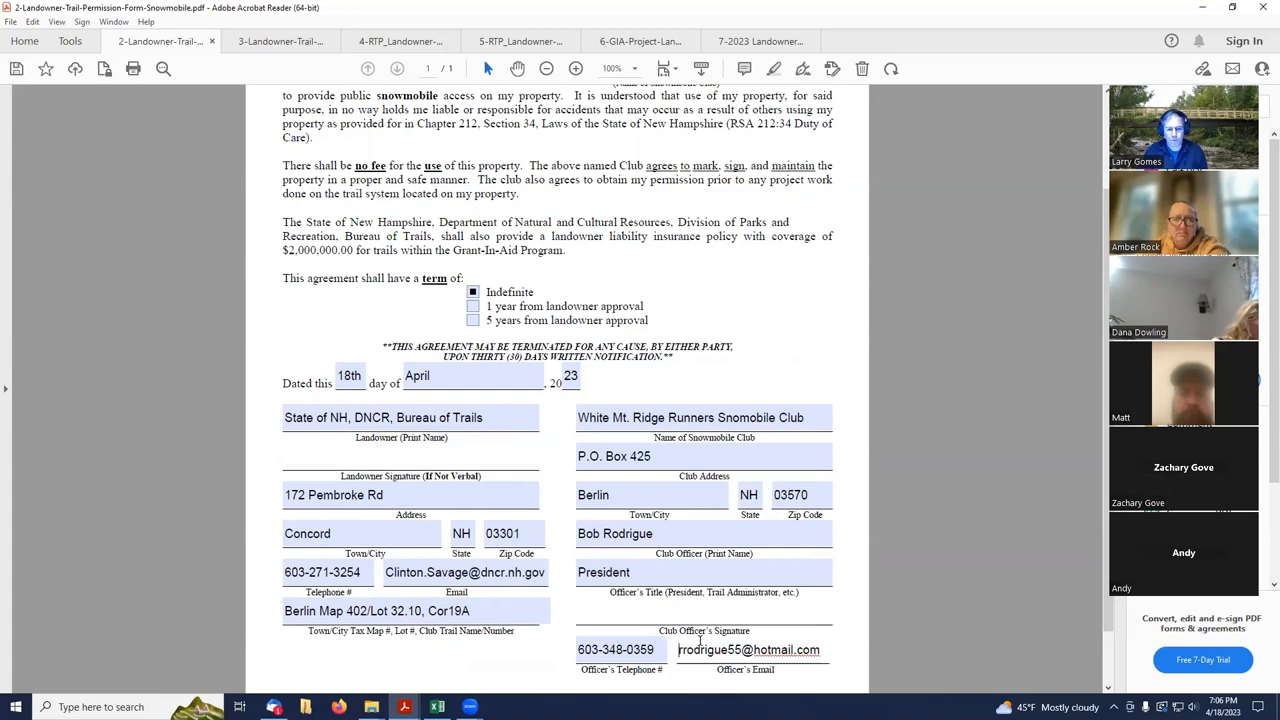
pyautogui.scroll(-3)
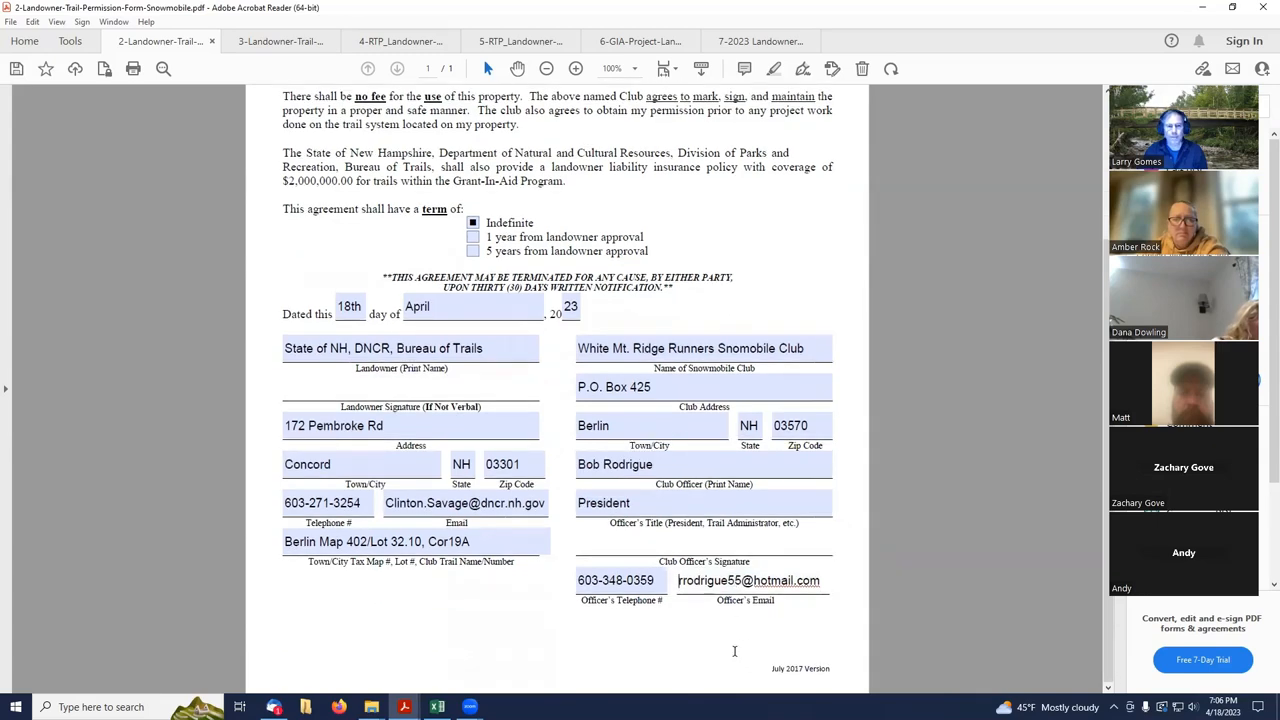
pyautogui.scroll(3)
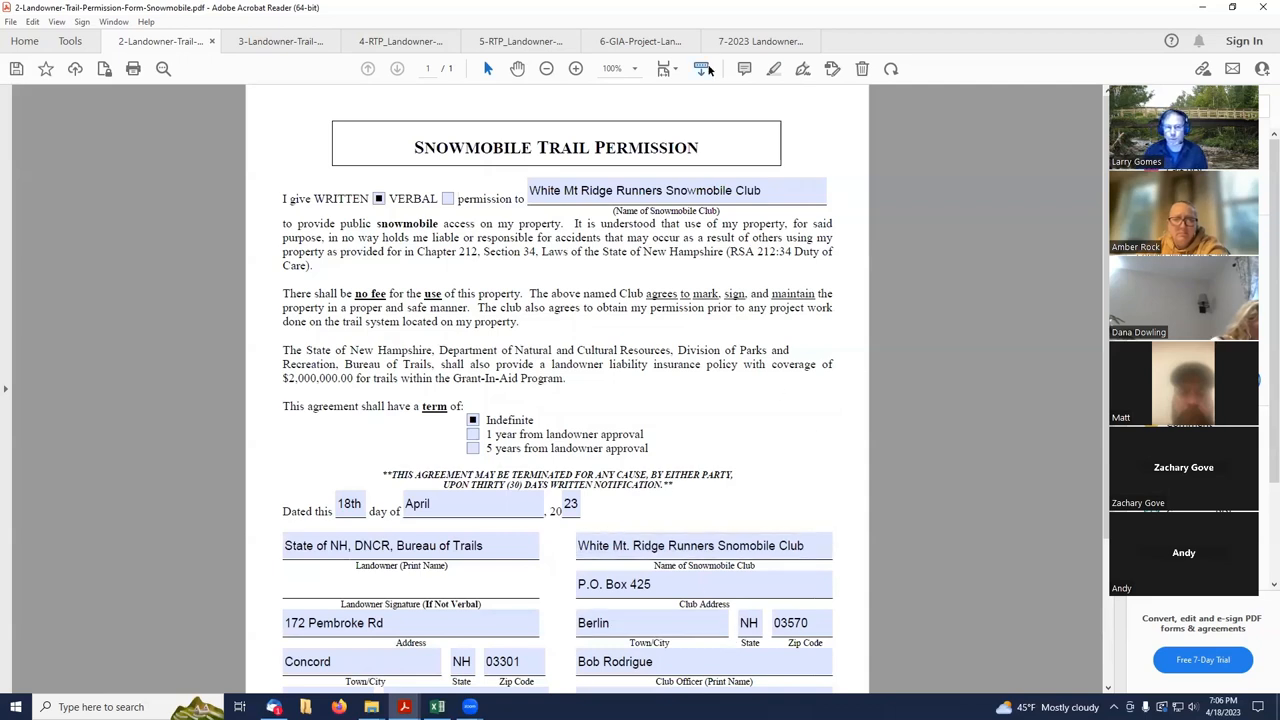
pyautogui.moveTo(850, 216)
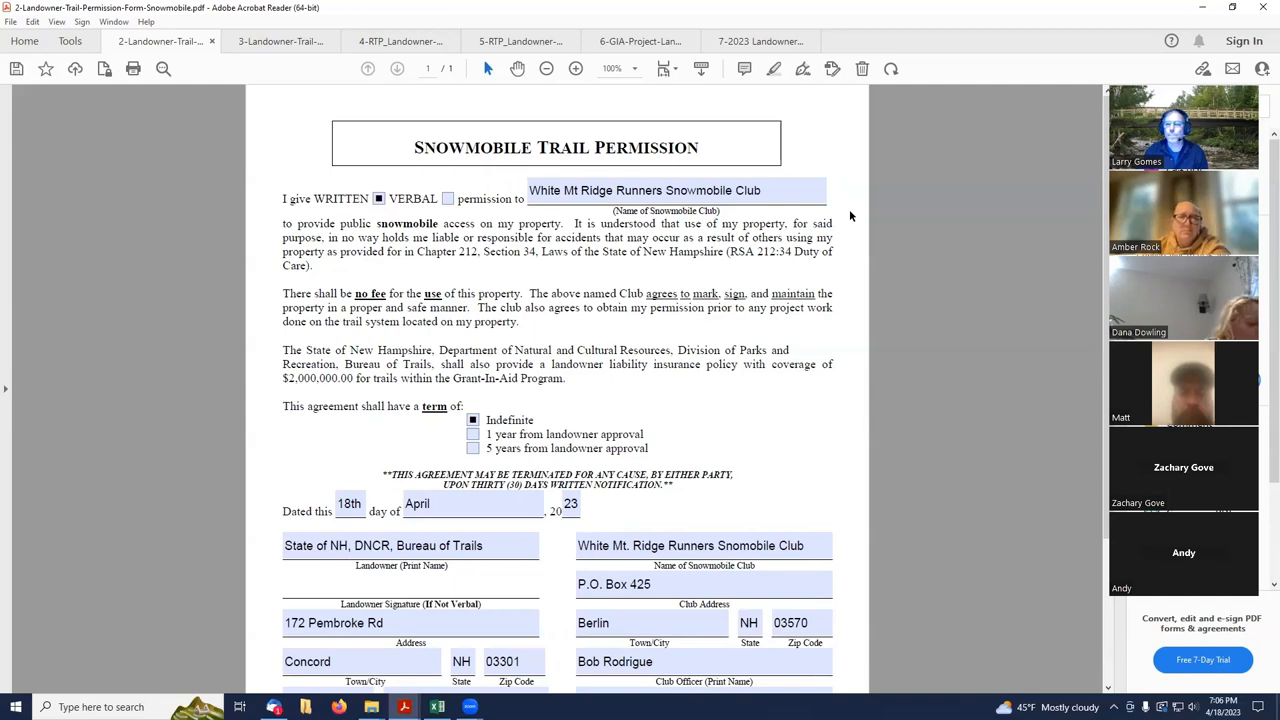
pyautogui.click(280, 40)
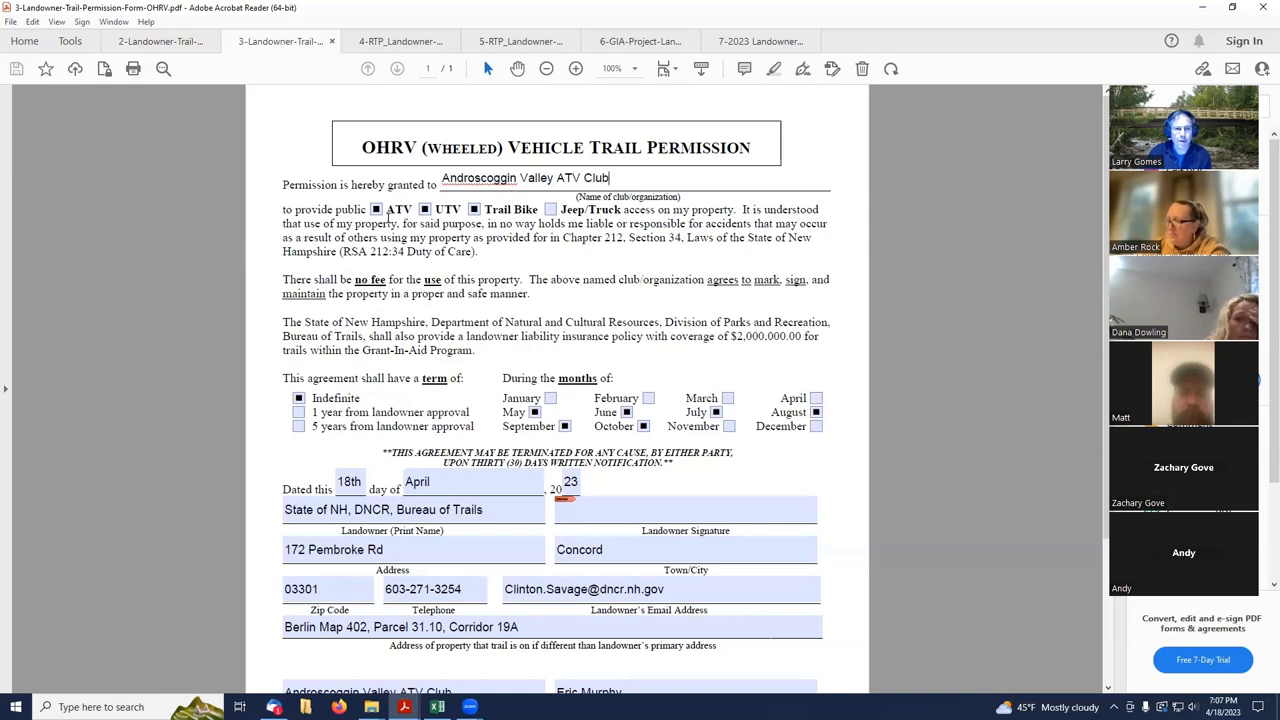
pyautogui.moveTo(376, 210)
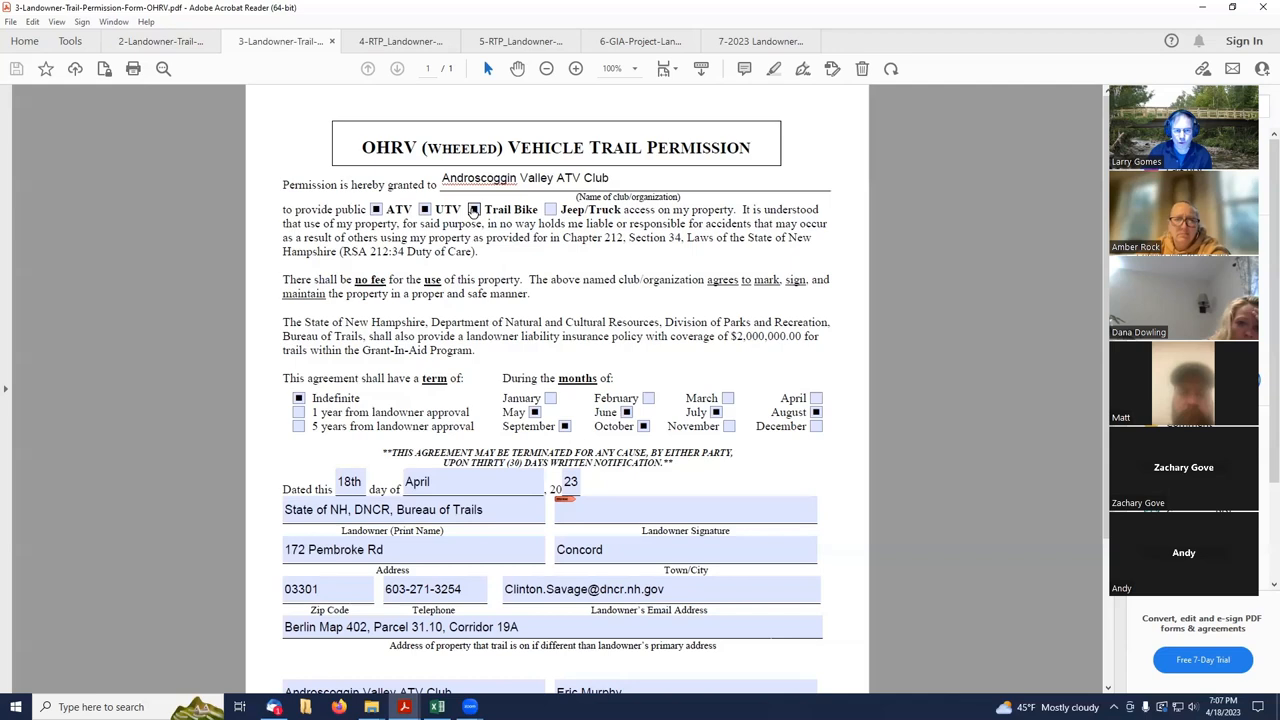
pyautogui.moveTo(476, 222)
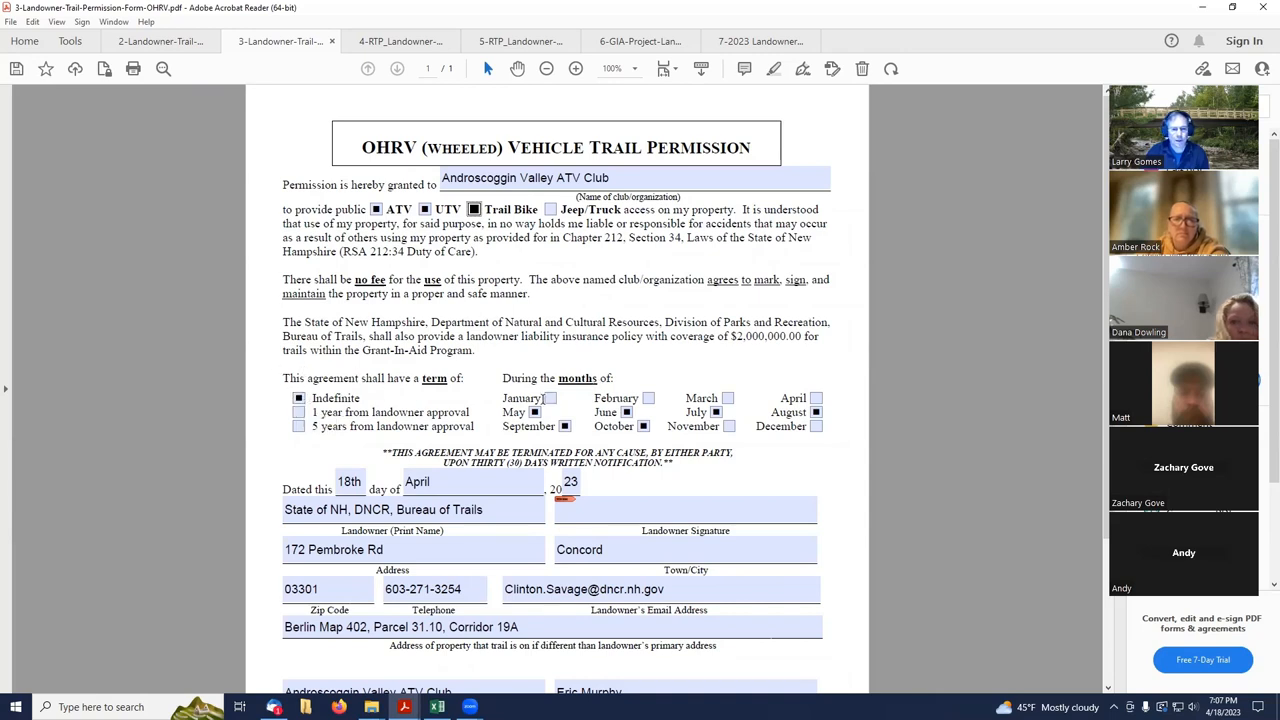
pyautogui.moveTo(536, 412)
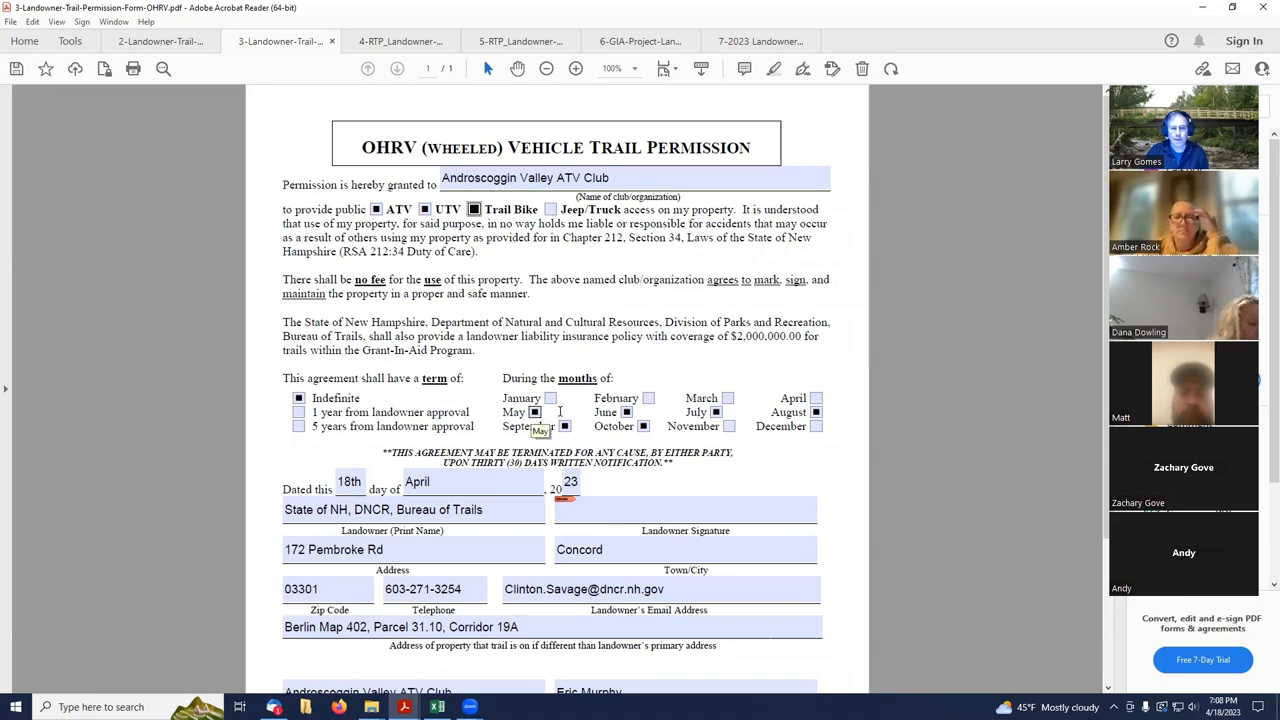
pyautogui.moveTo(644, 428)
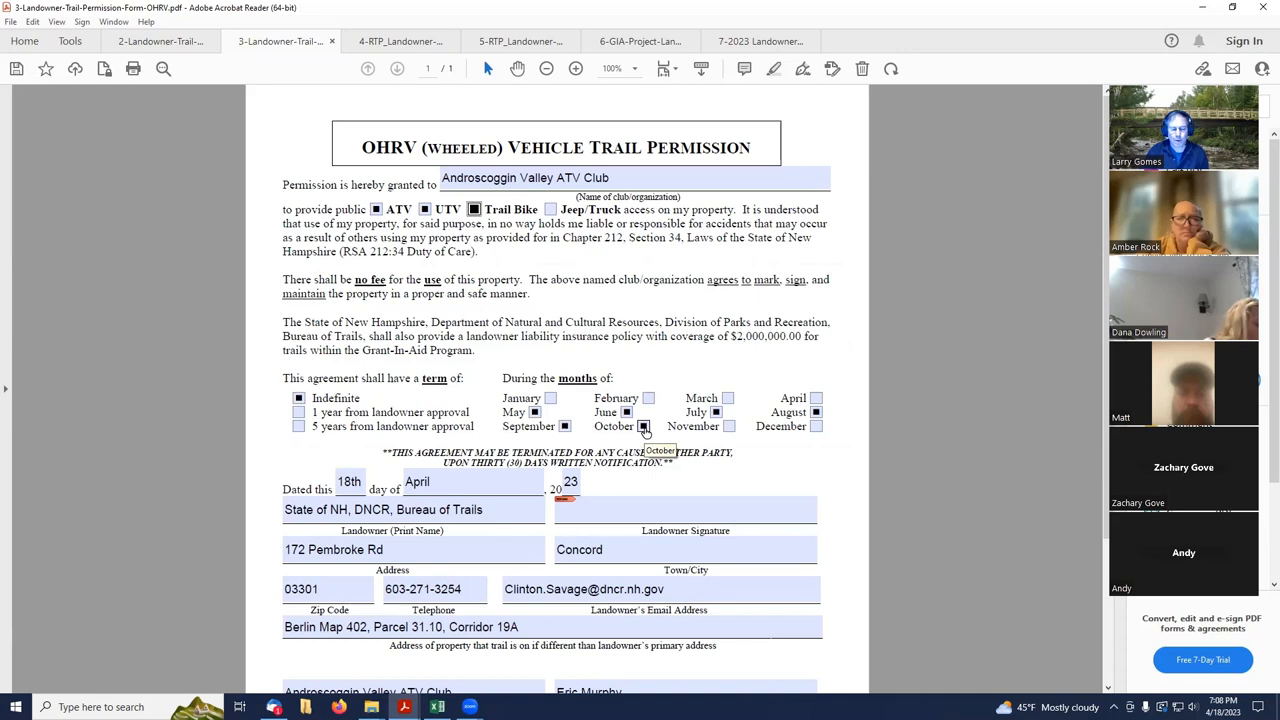
pyautogui.moveTo(534, 412)
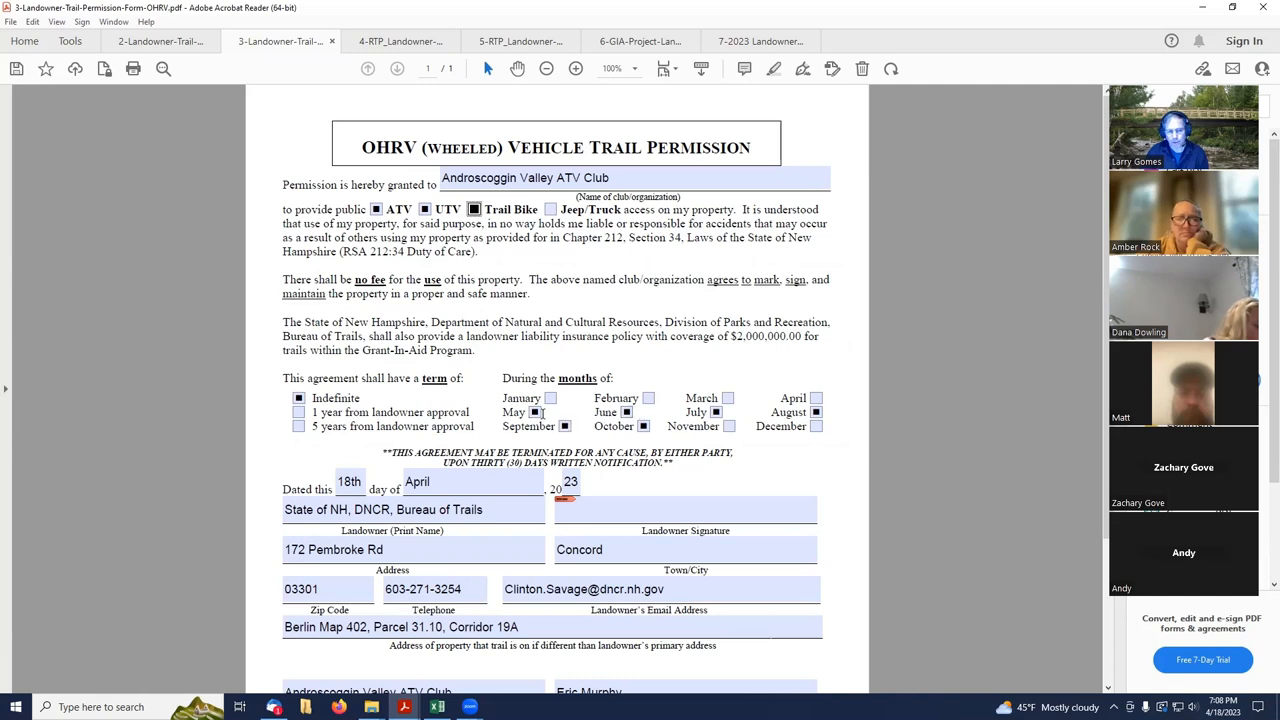
pyautogui.moveTo(564, 426)
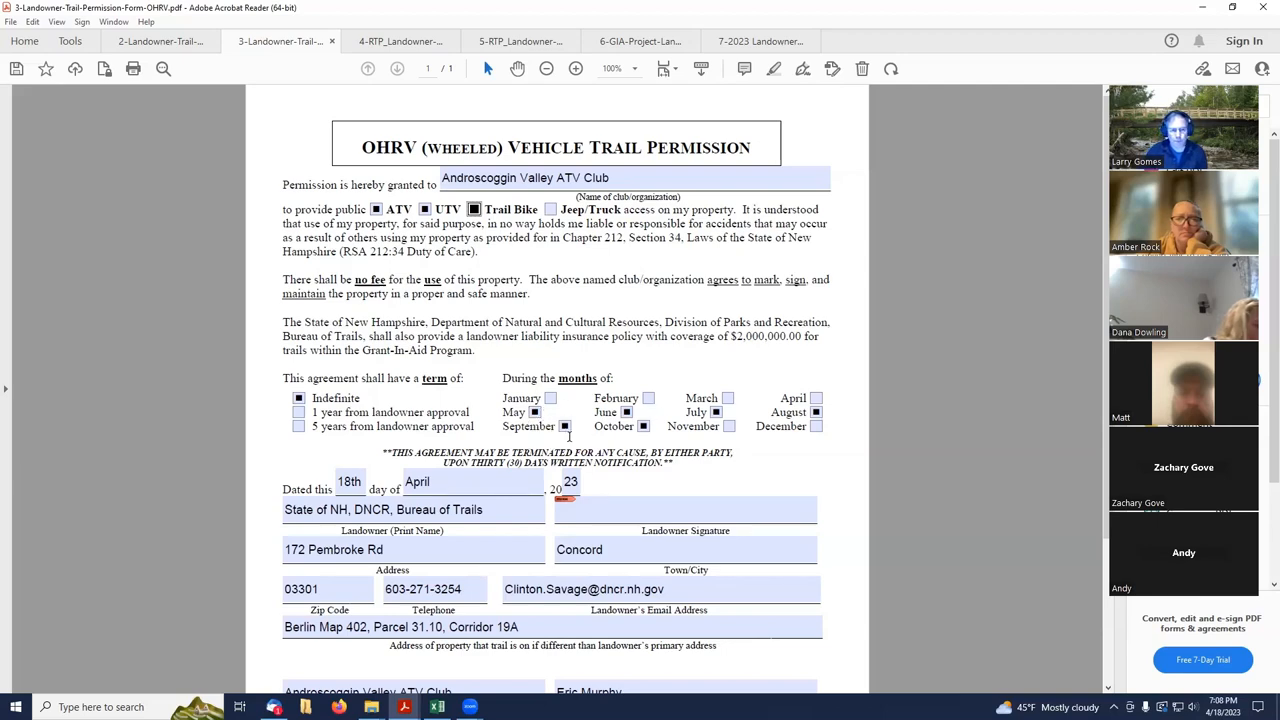
pyautogui.scroll(-3)
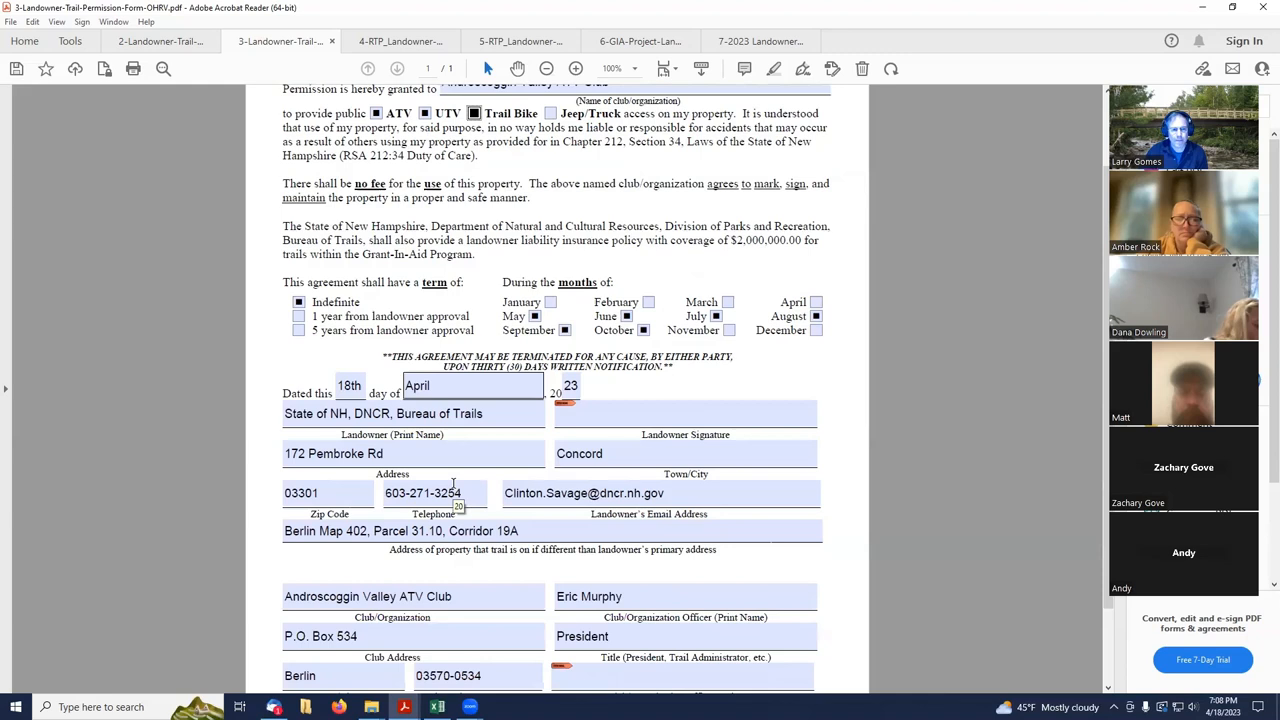
pyautogui.click(470, 388)
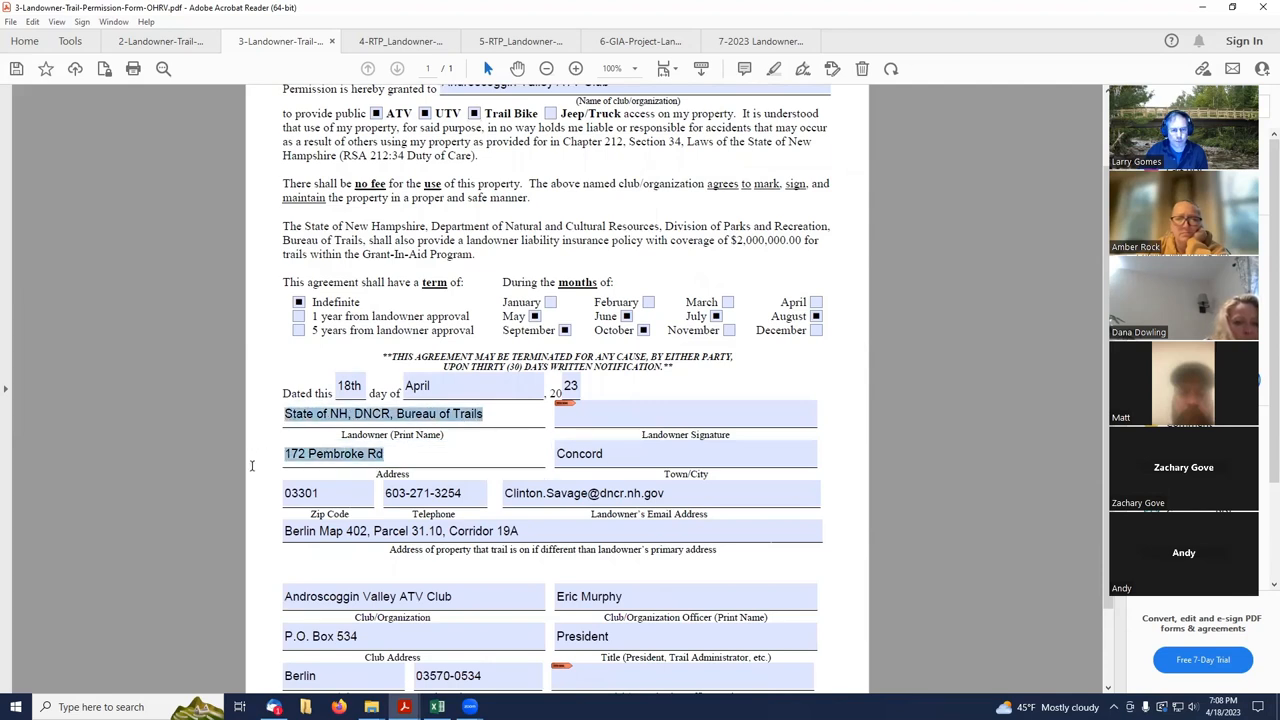
pyautogui.click(432, 492)
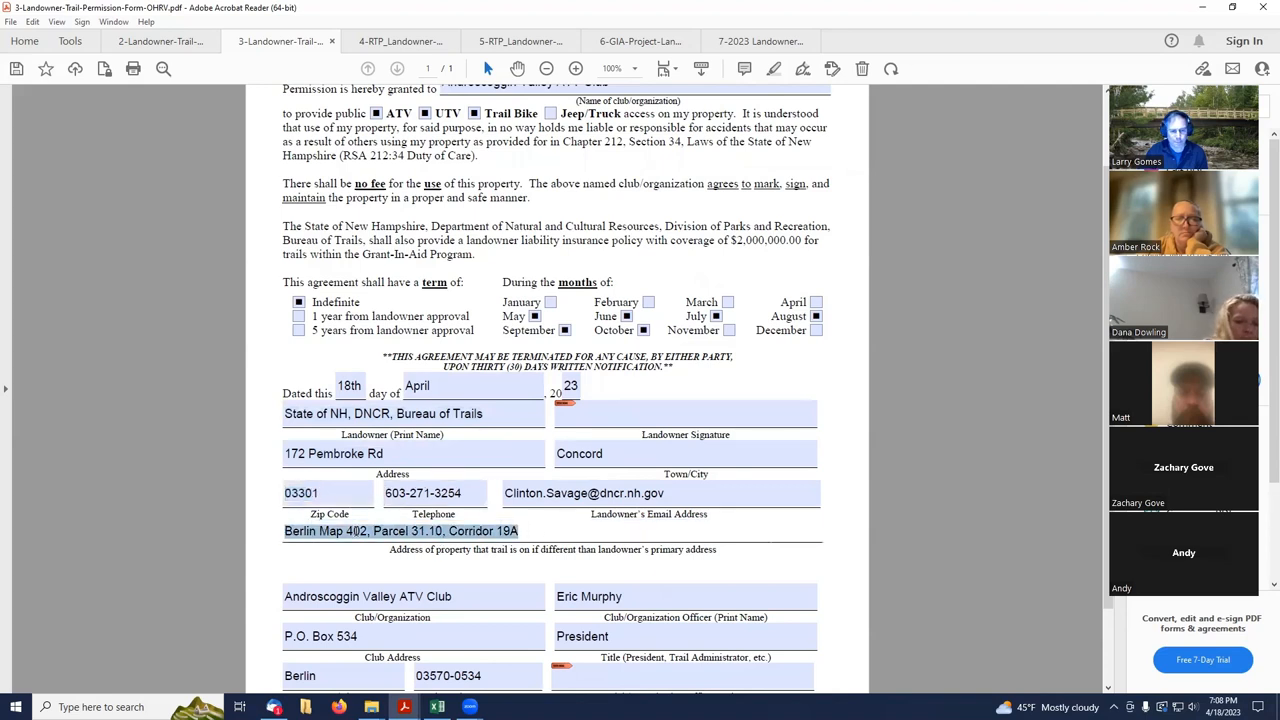
pyautogui.click(520, 532)
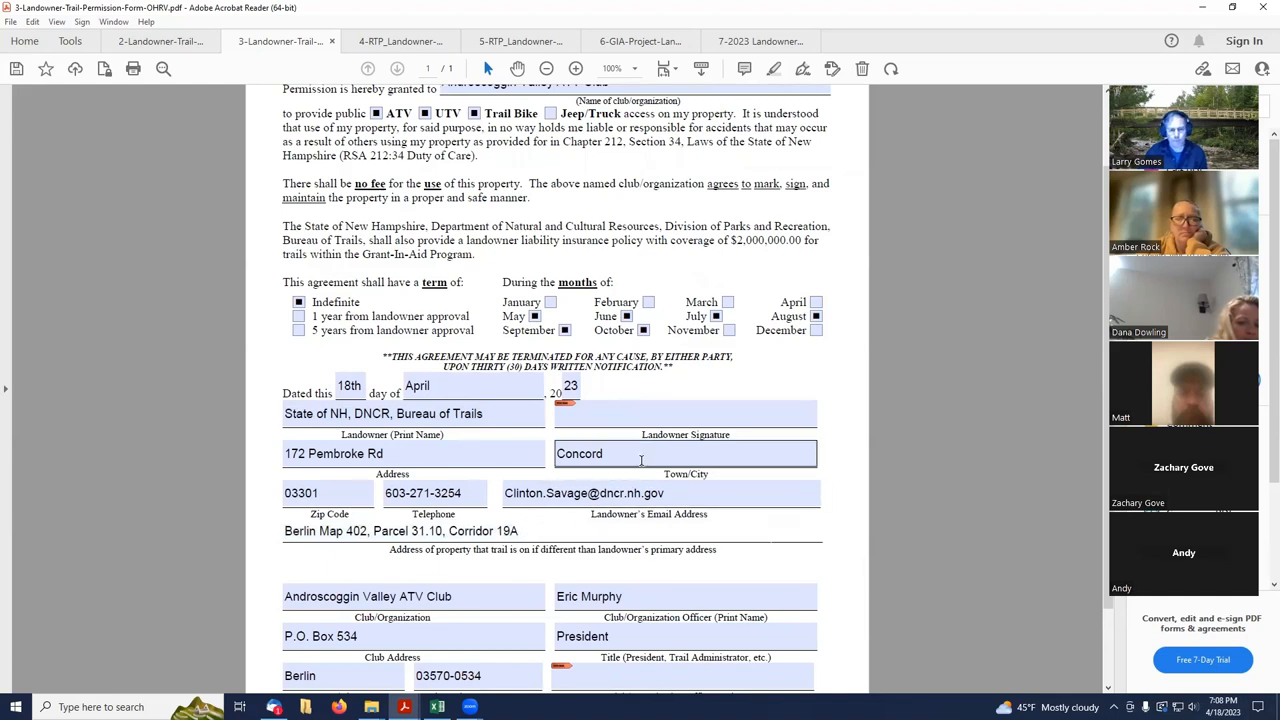
pyautogui.scroll(-3)
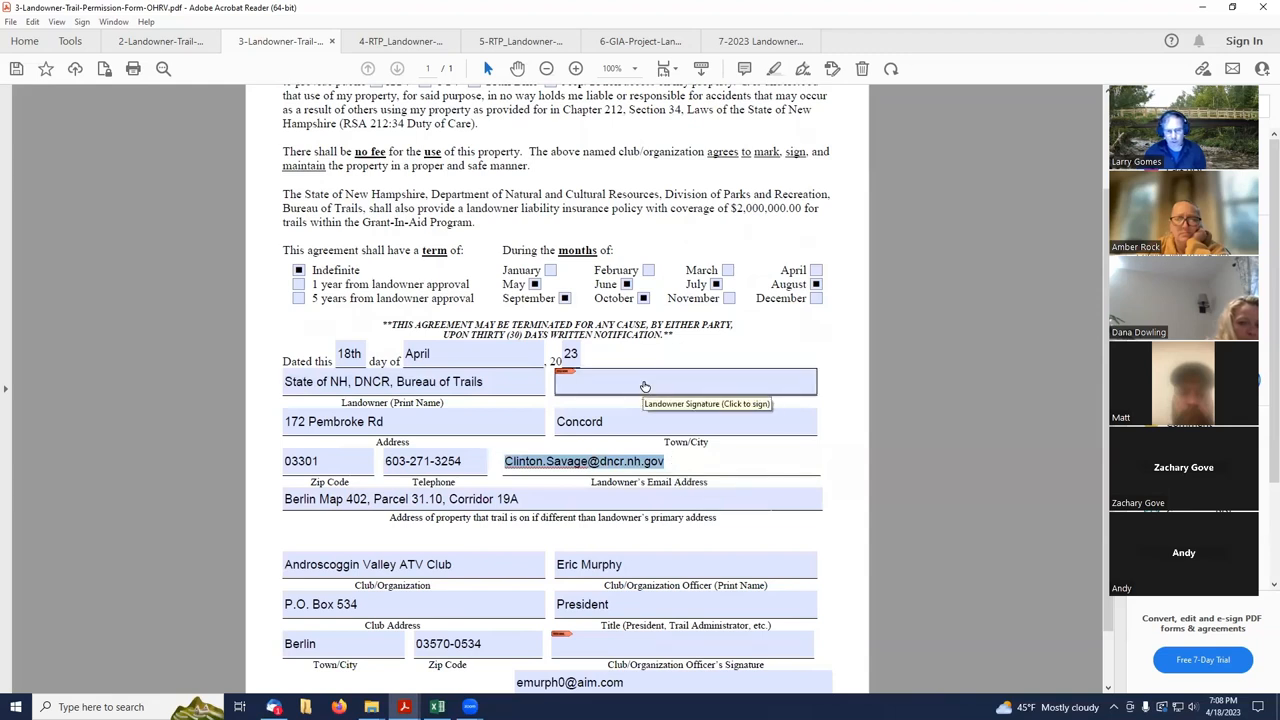
pyautogui.moveTo(644, 384)
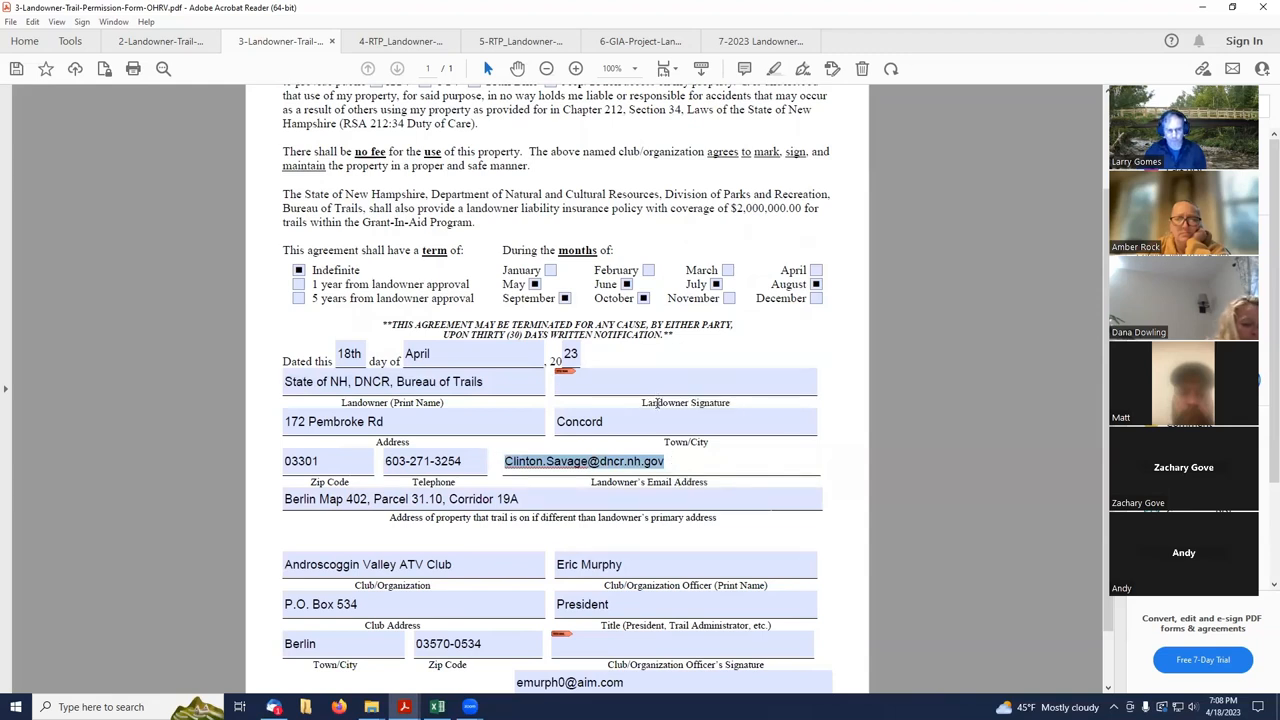
pyautogui.scroll(-3)
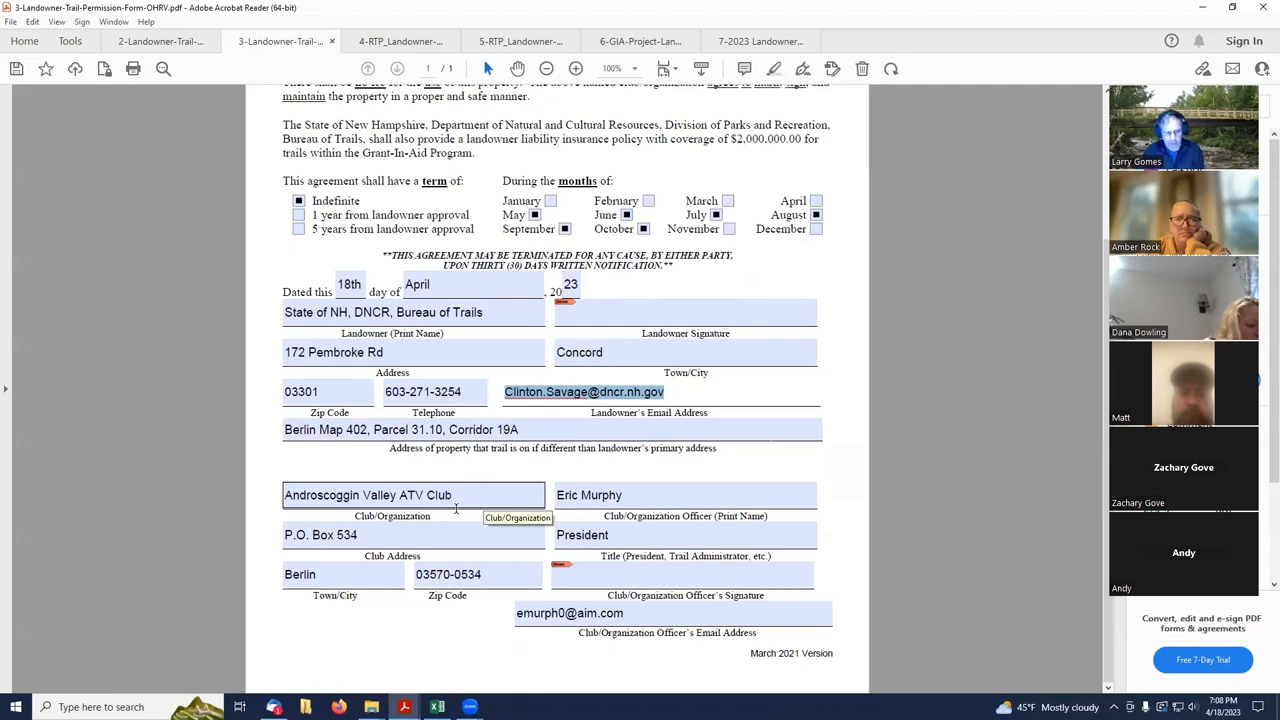
pyautogui.moveTo(608, 504)
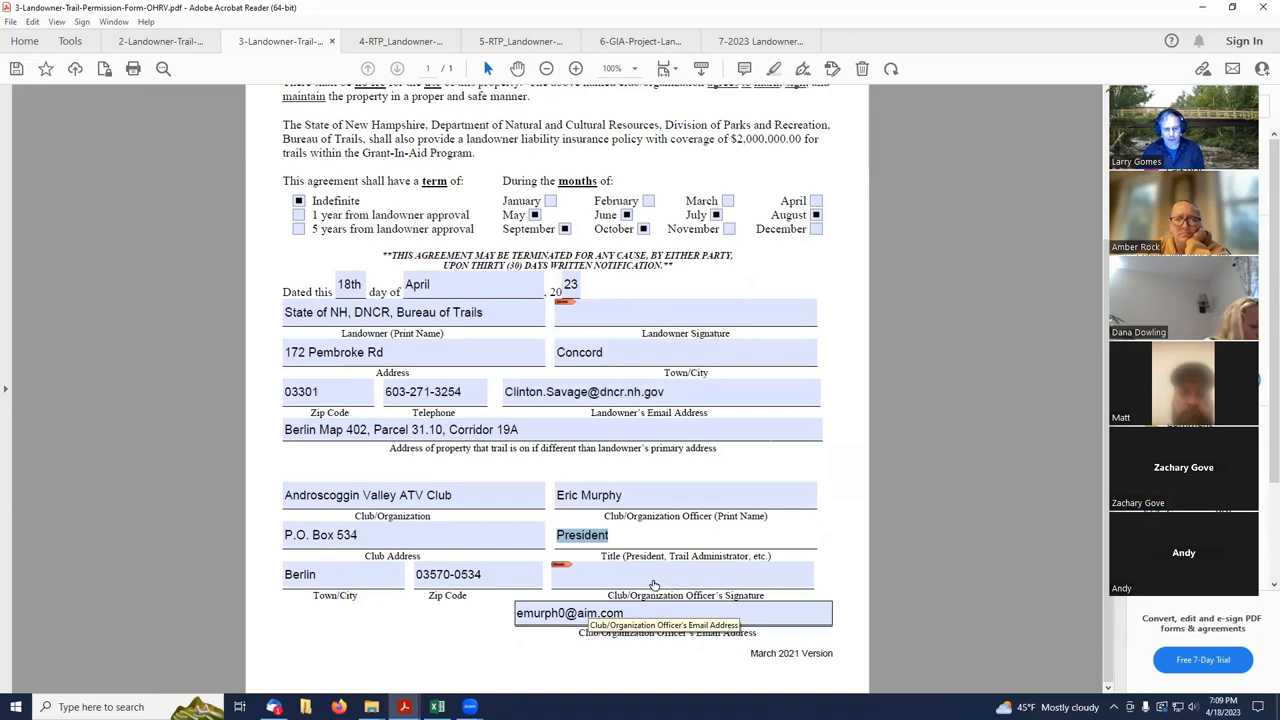
pyautogui.scroll(3)
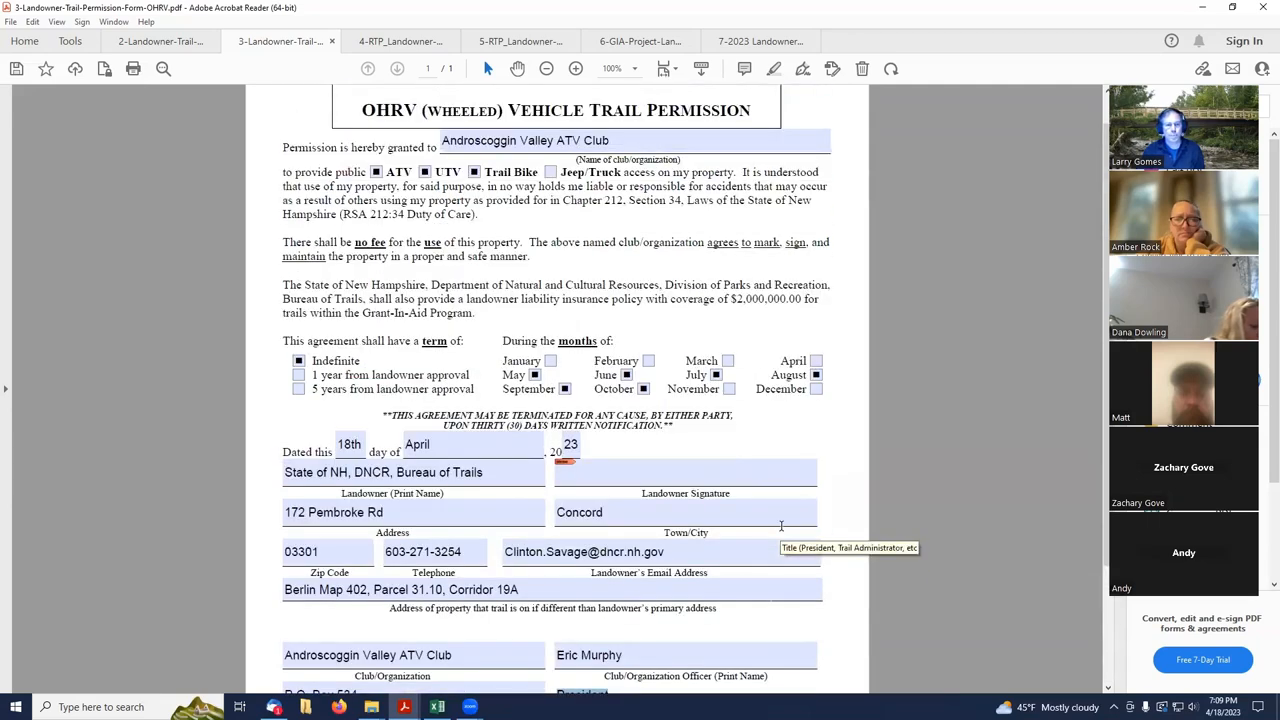
pyautogui.scroll(-3)
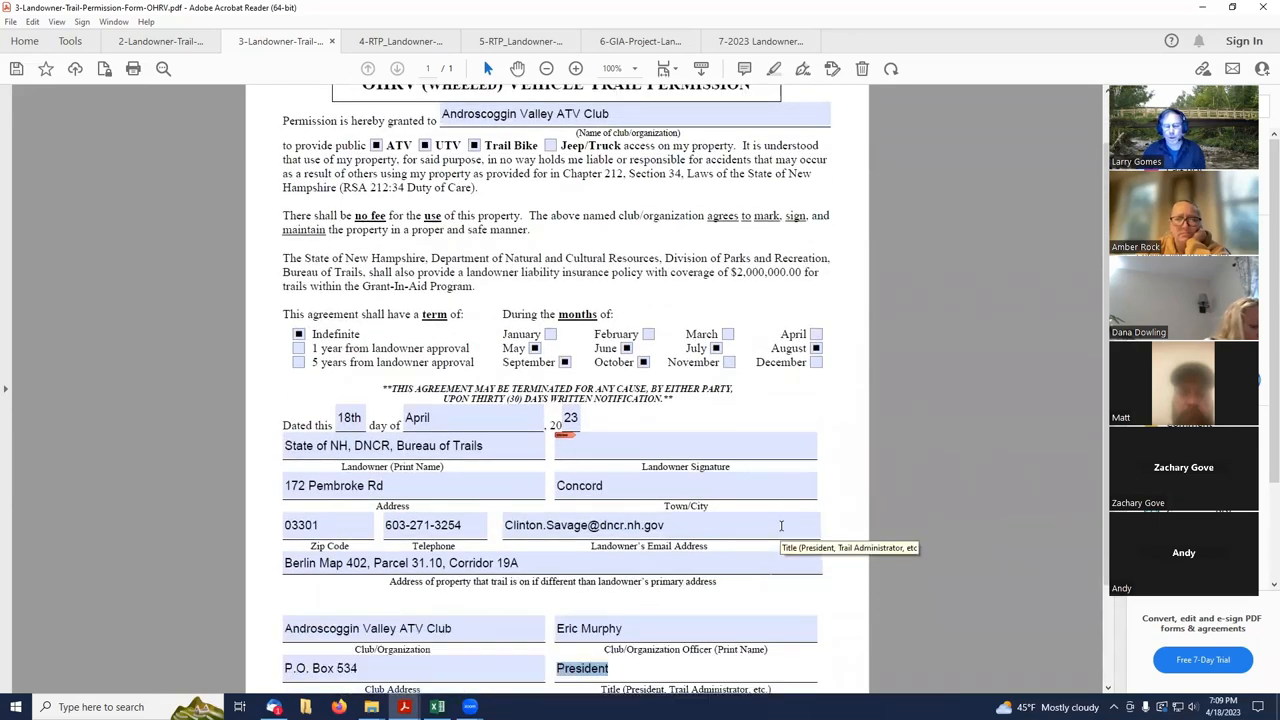
pyautogui.moveTo(718, 290)
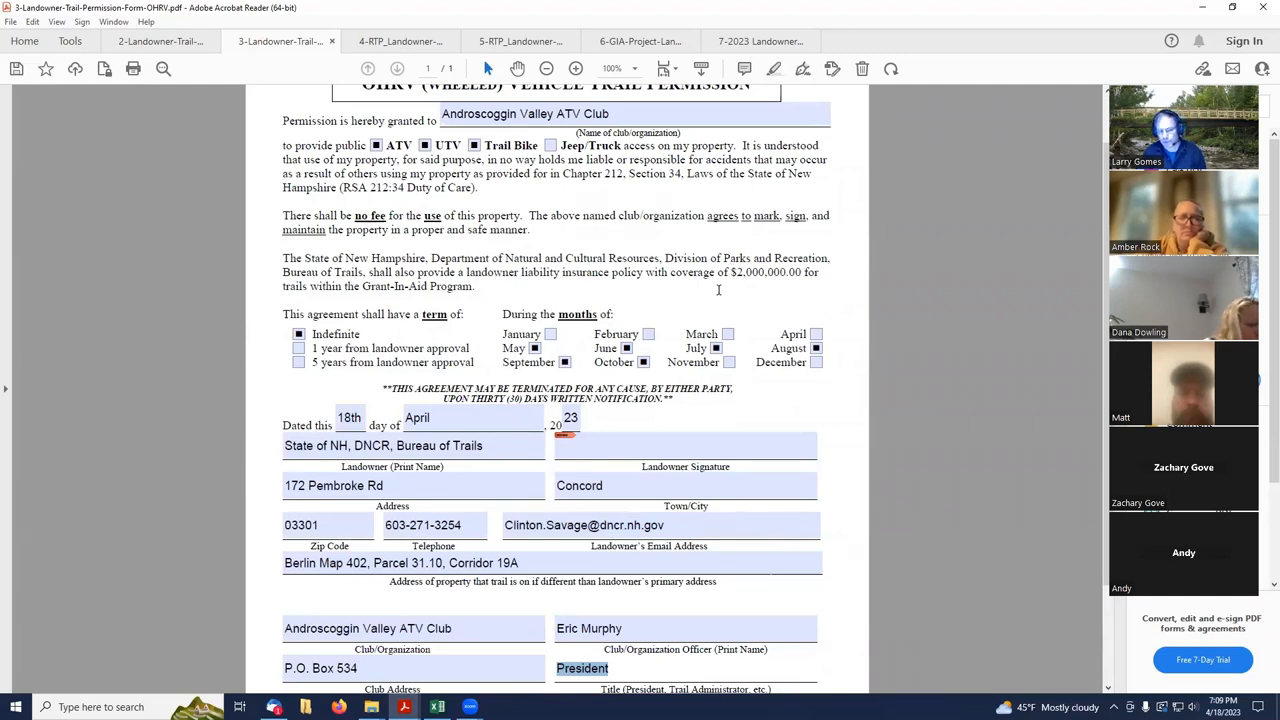
pyautogui.moveTo(728, 320)
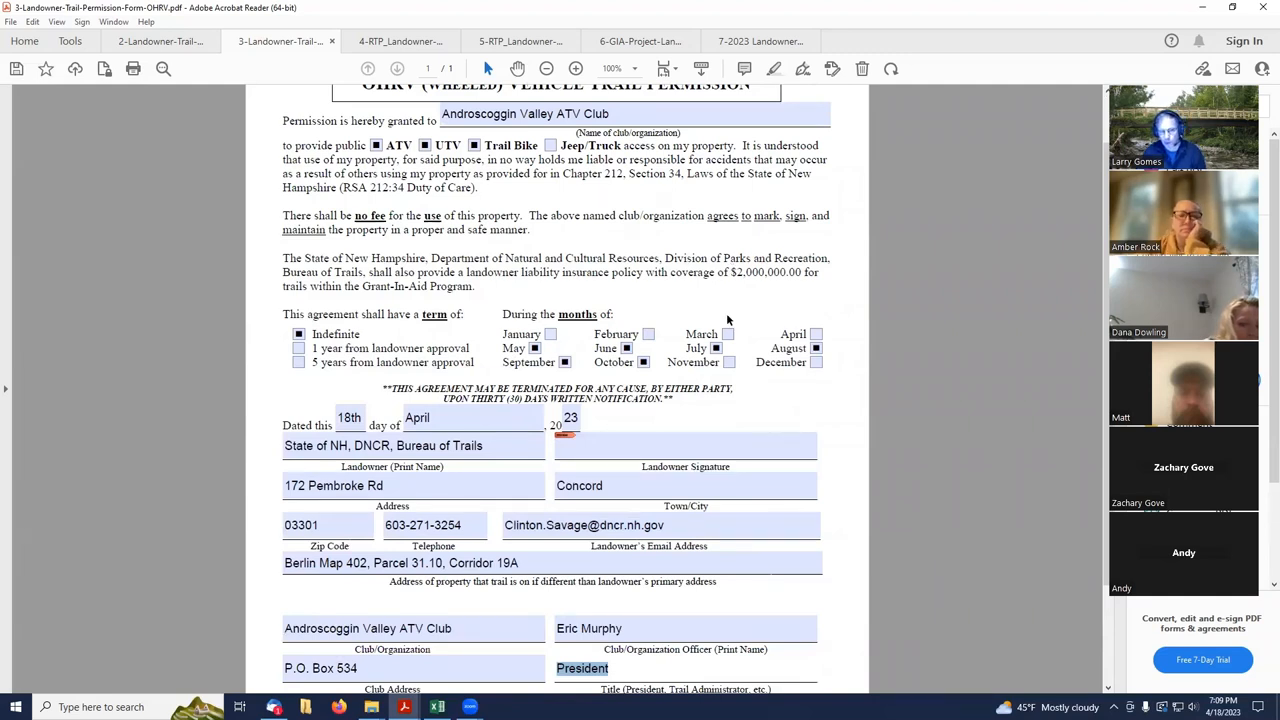
pyautogui.scroll(3)
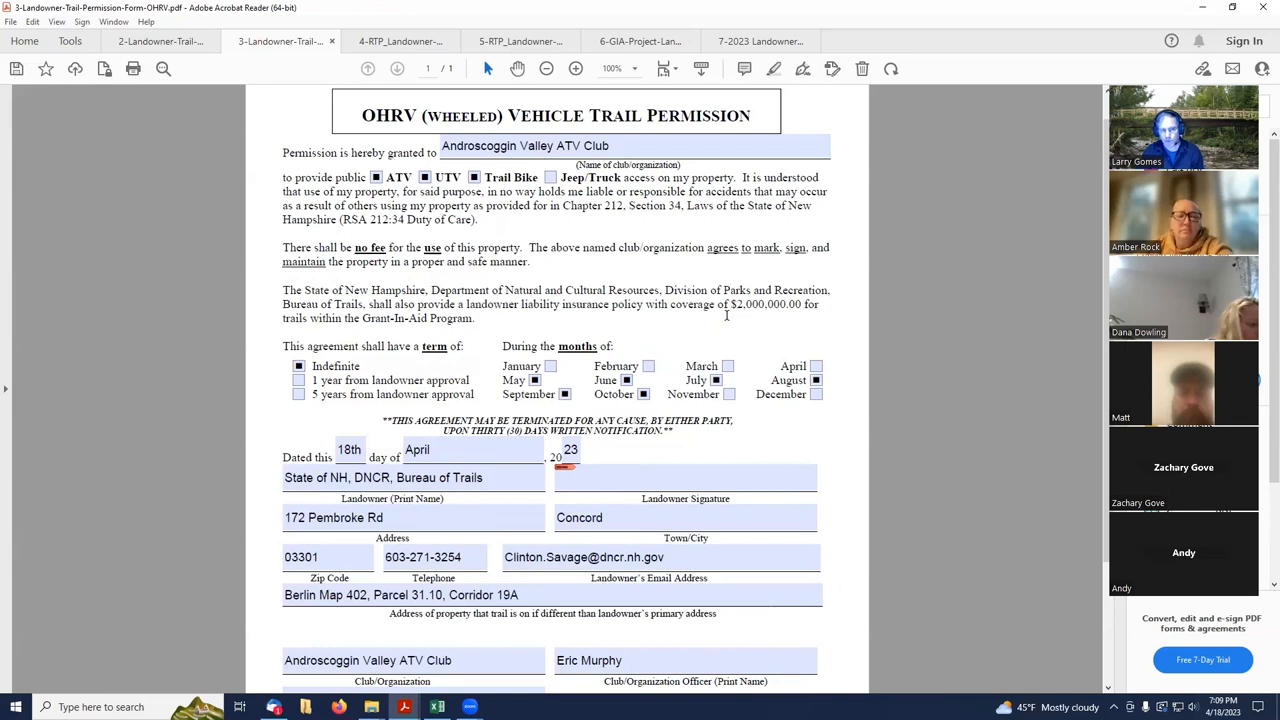